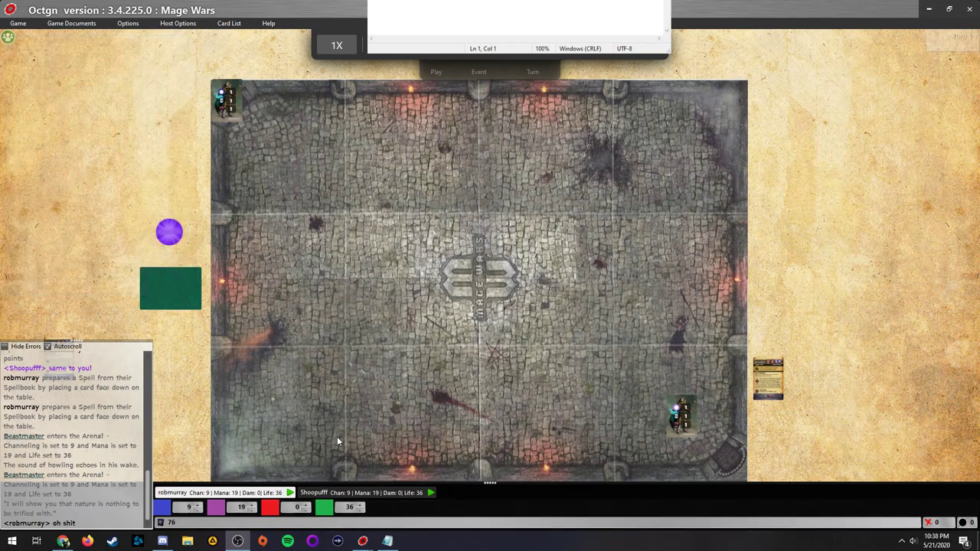
pyautogui.moveTo(228, 107)
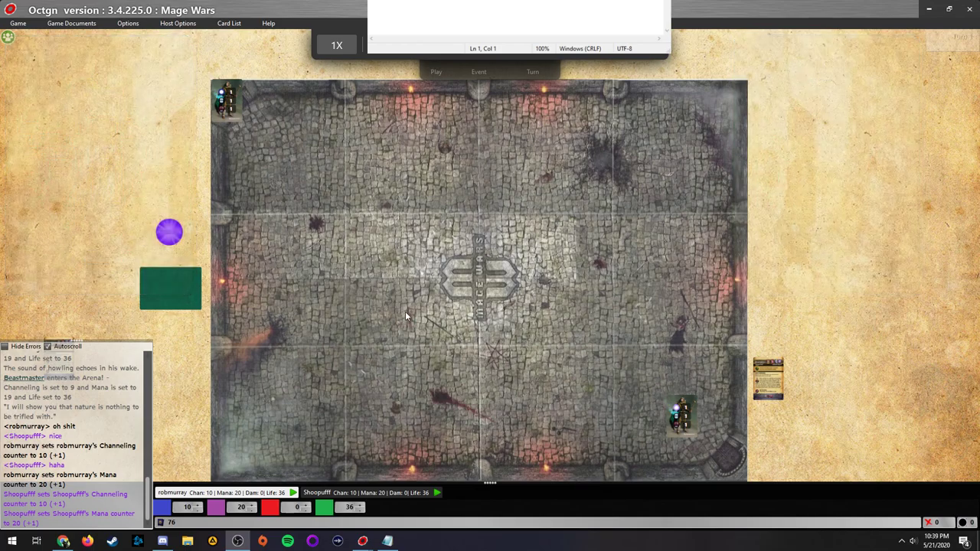
pyautogui.moveTo(405, 308)
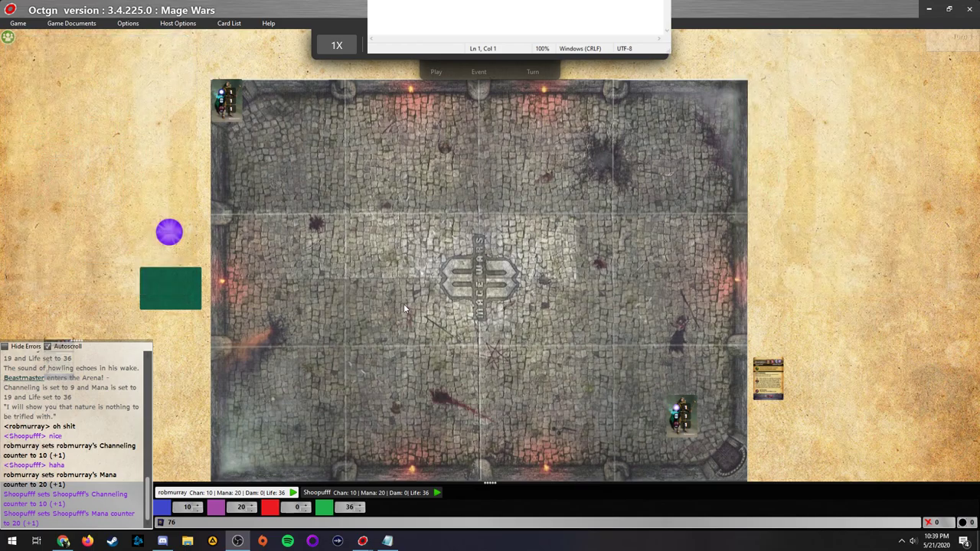
pyautogui.moveTo(424, 306)
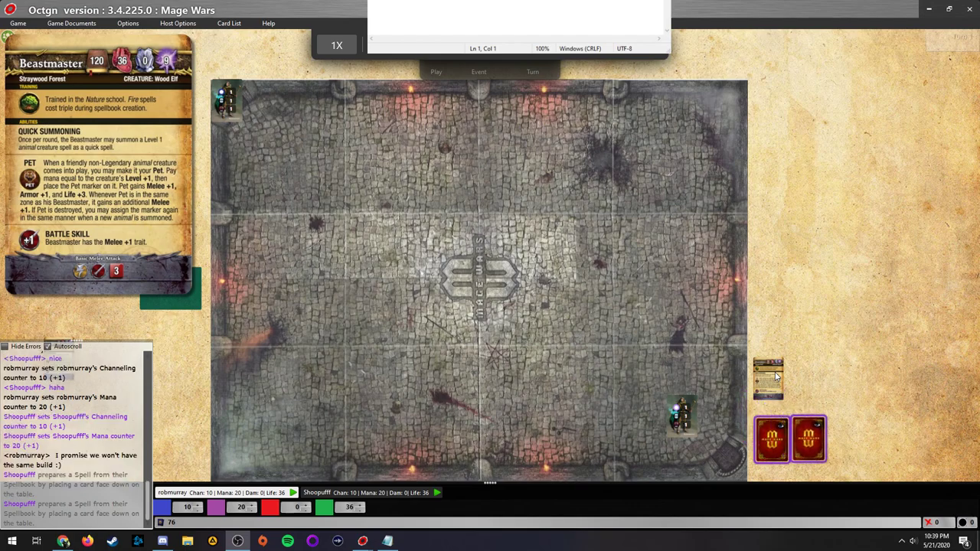
# - Place robmurray's two prepared spells face down from the spellbook
pyautogui.click(769, 439)
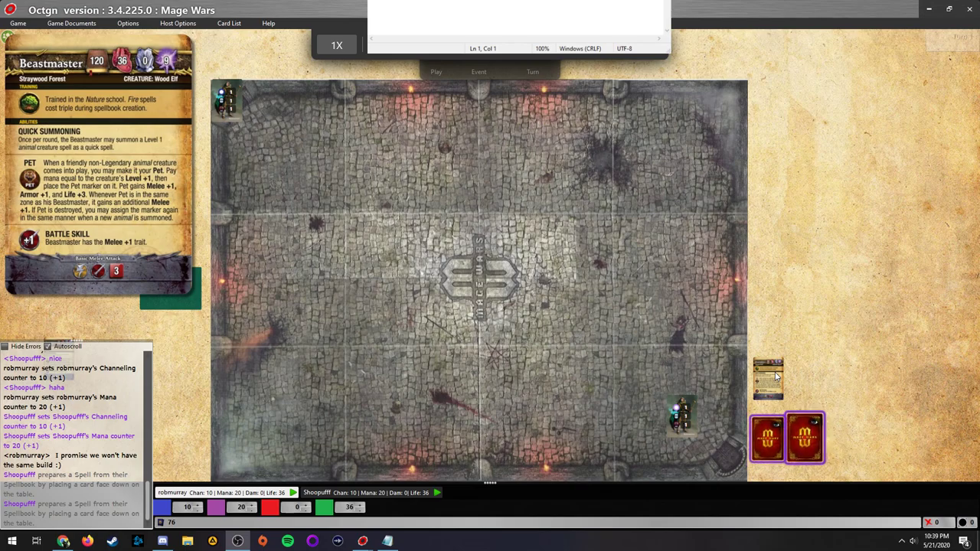
pyautogui.click(804, 438)
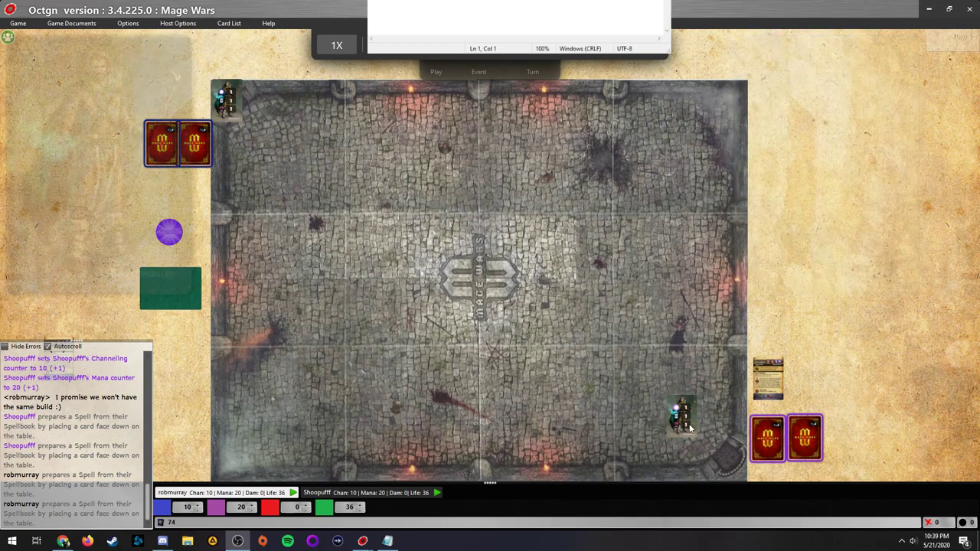
pyautogui.moveTo(563, 390)
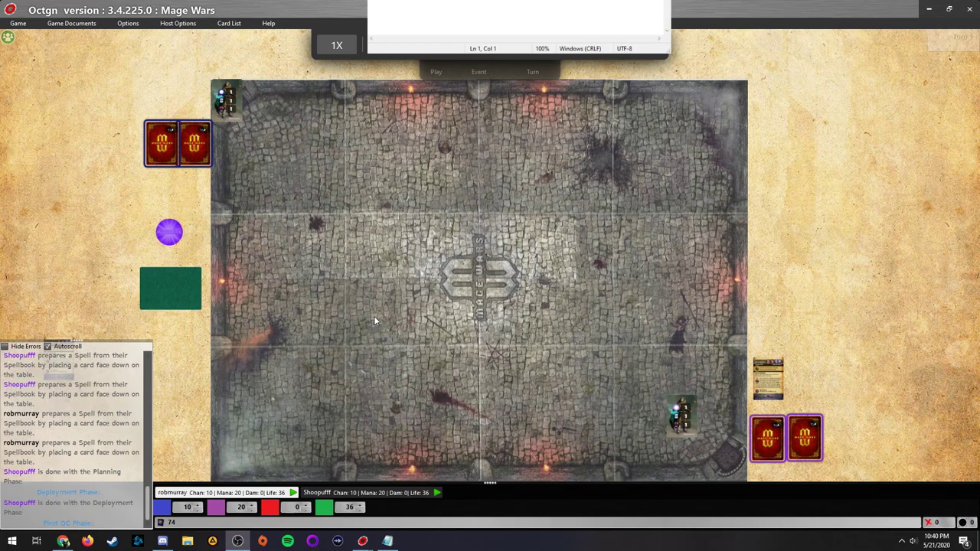
# - Scroll the view to follow the Lair, Enchanter's Ring, Wychwood Faerie and Steelclaw Cub casts
pyautogui.scroll(-3)
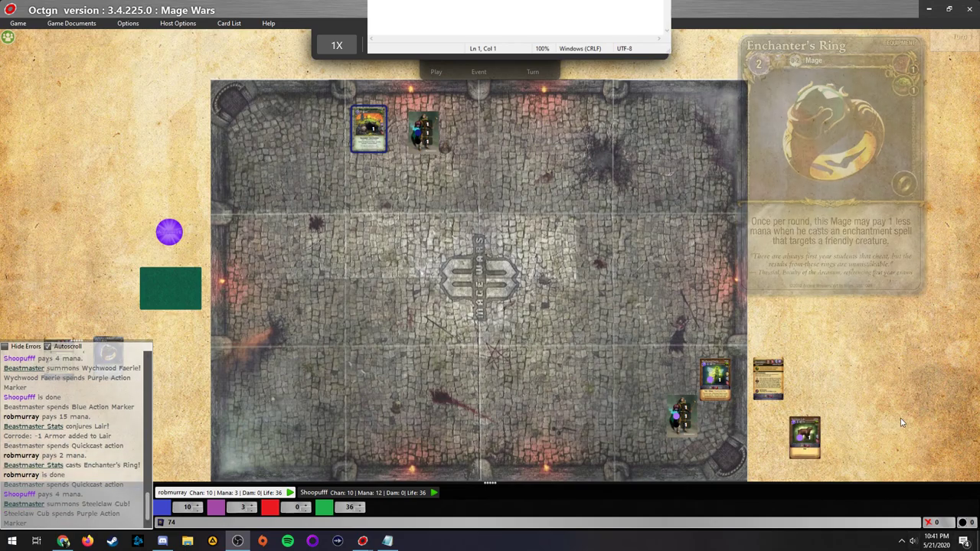
pyautogui.moveTo(719, 436)
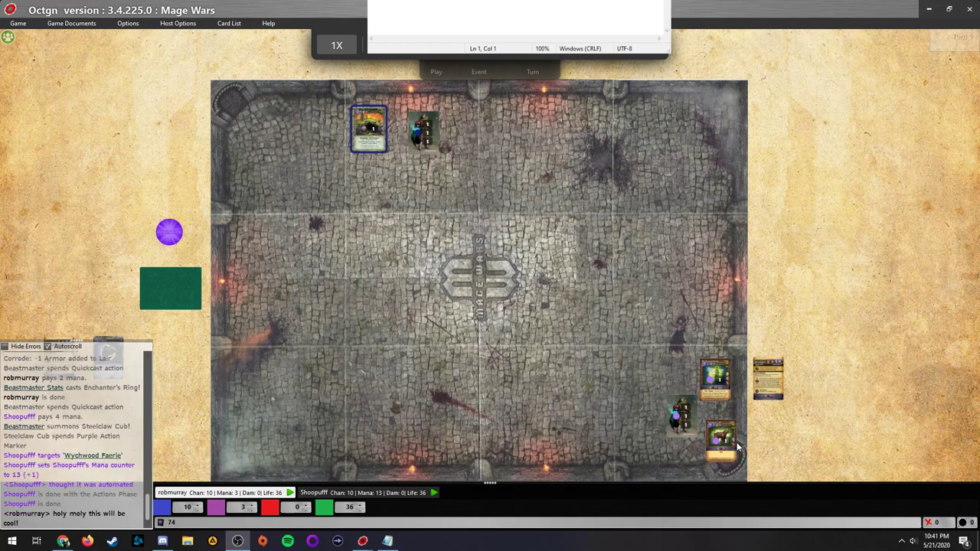
pyautogui.moveTo(719, 437)
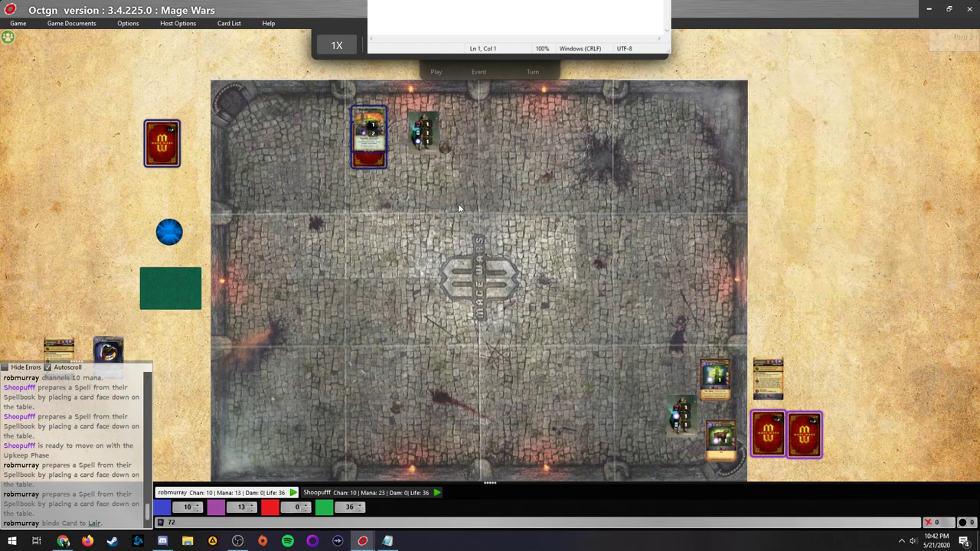
pyautogui.moveTo(884, 91)
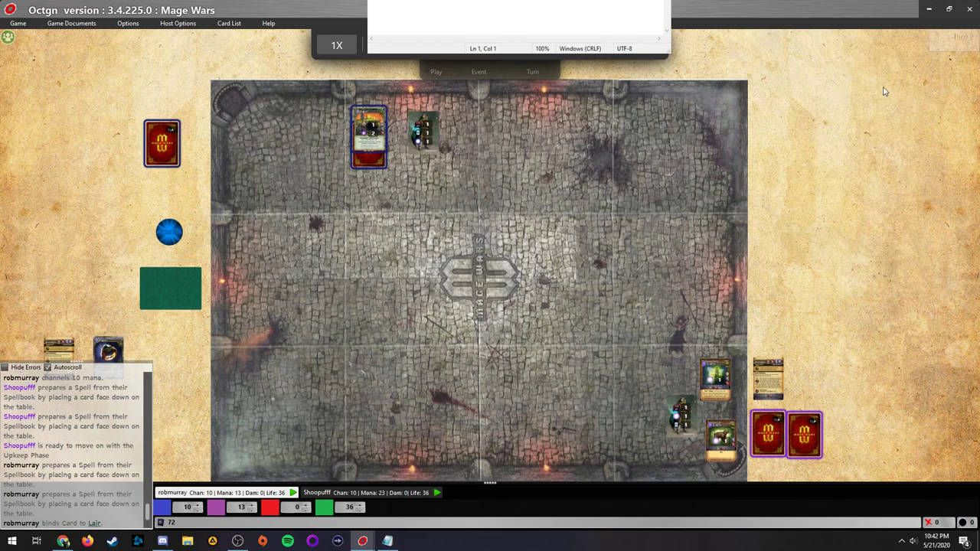
pyautogui.click(336, 45)
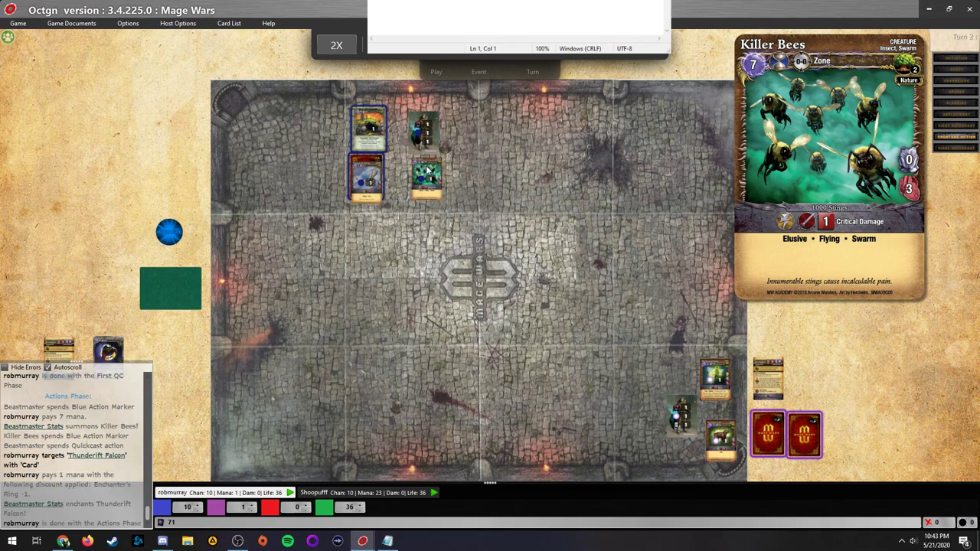
pyautogui.moveTo(438, 185)
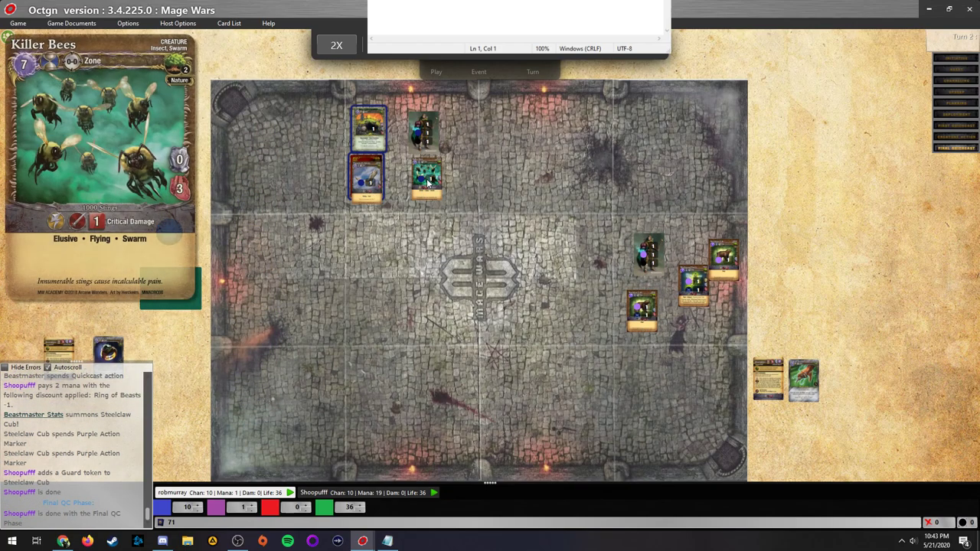
pyautogui.moveTo(426, 176)
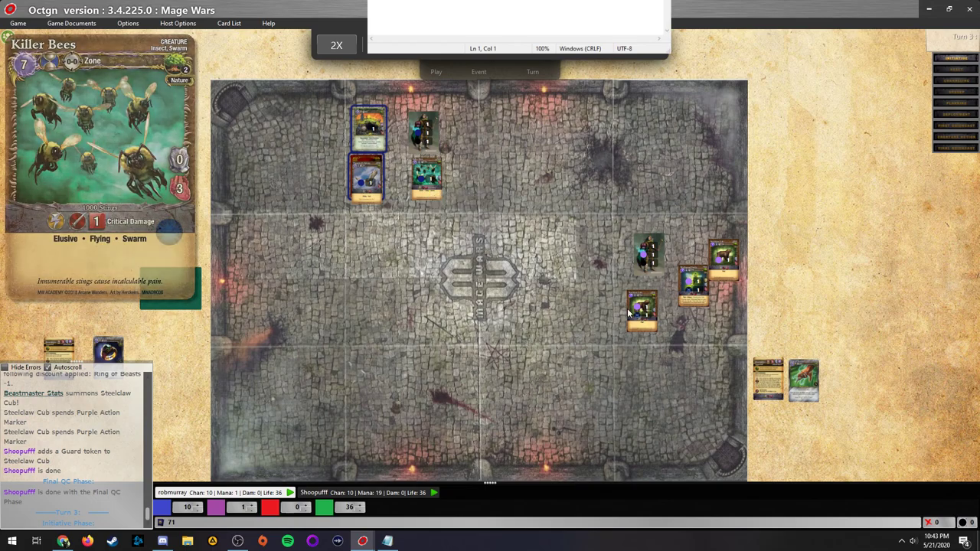
pyautogui.moveTo(641, 310)
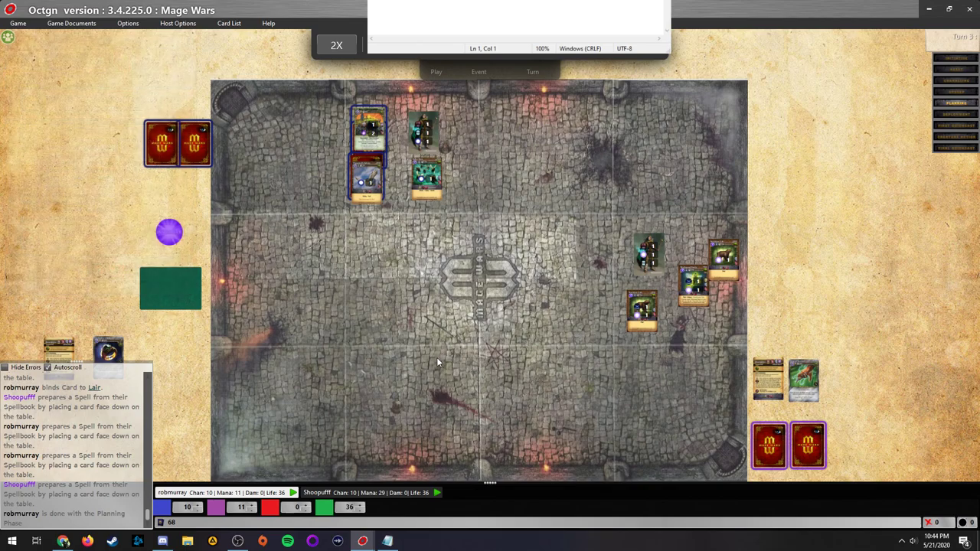
pyautogui.moveTo(536, 389)
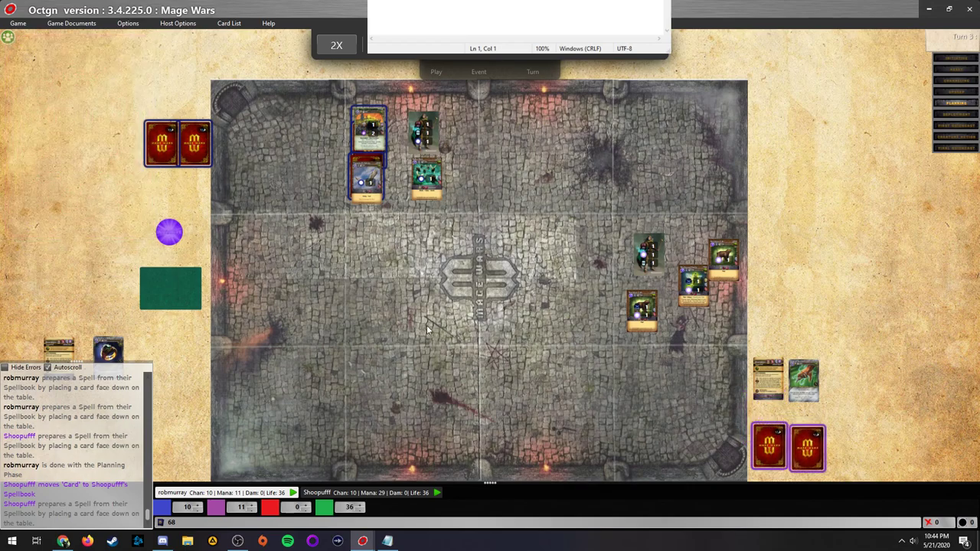
pyautogui.moveTo(804, 379)
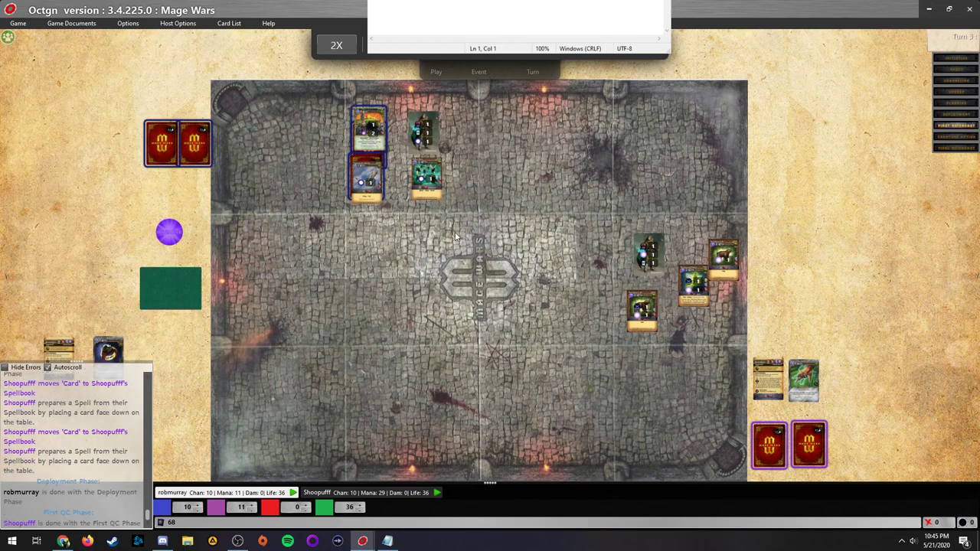
pyautogui.moveTo(263, 220)
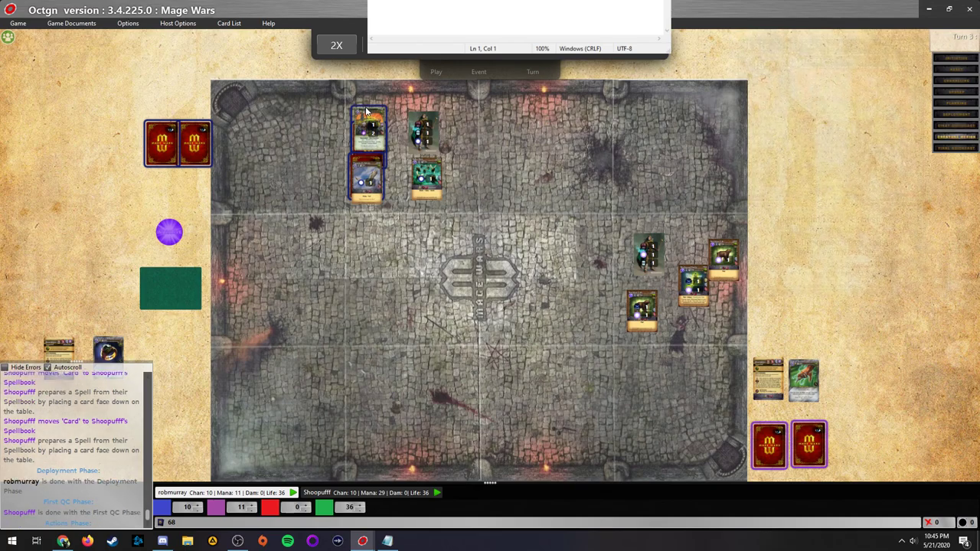
pyautogui.moveTo(303, 163)
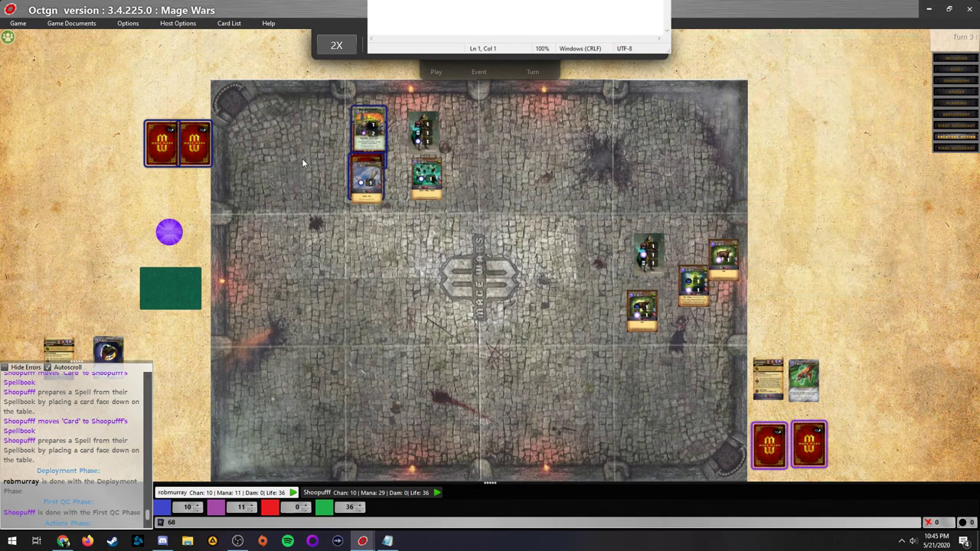
pyautogui.moveTo(298, 195)
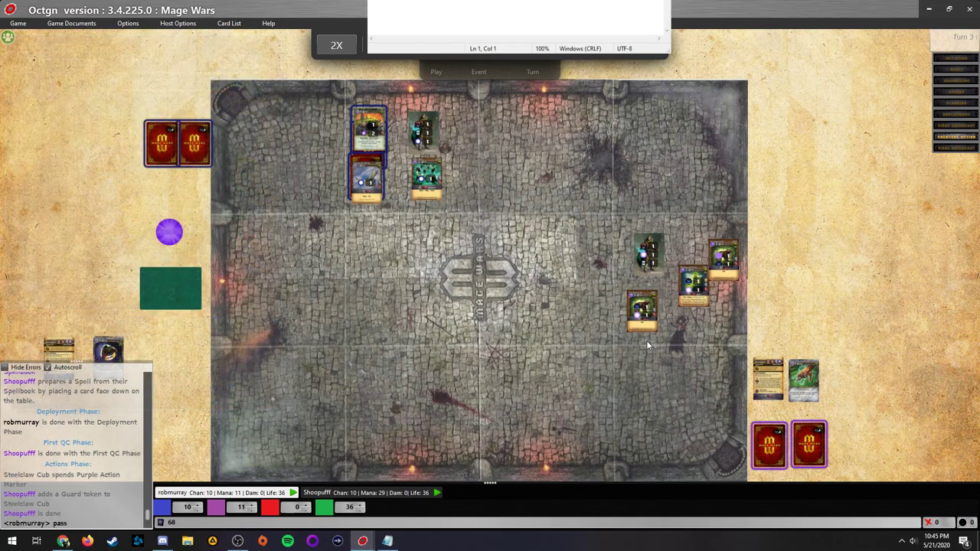
pyautogui.moveTo(605, 321)
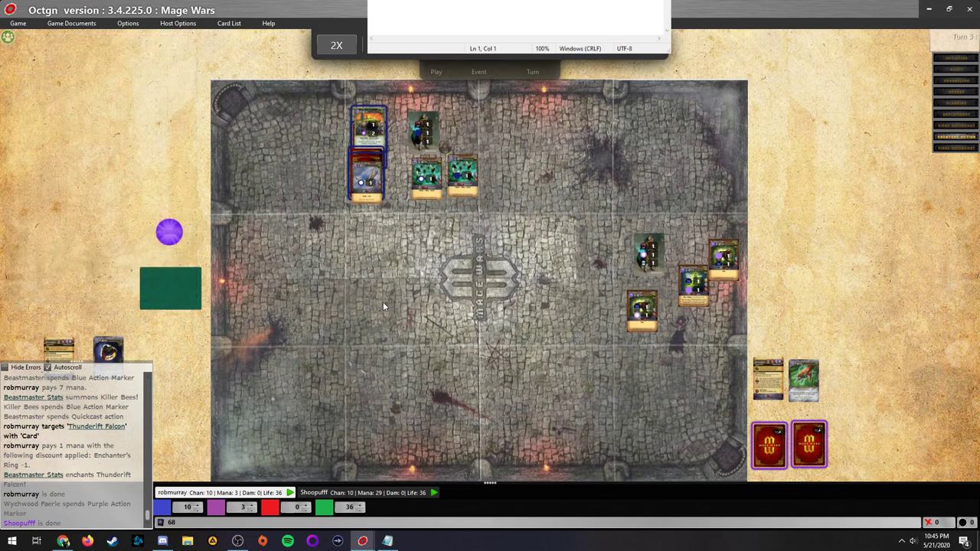
pyautogui.moveTo(380, 304)
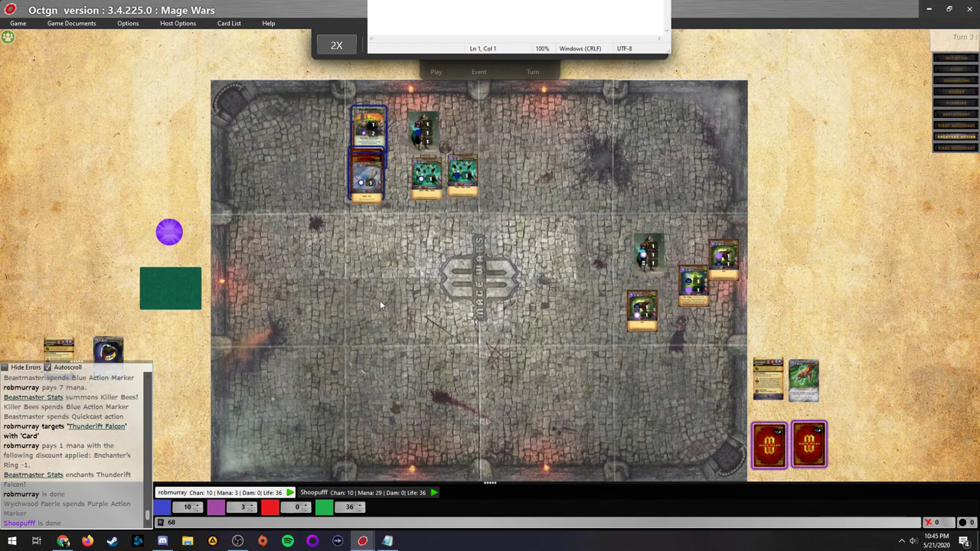
pyautogui.moveTo(386, 291)
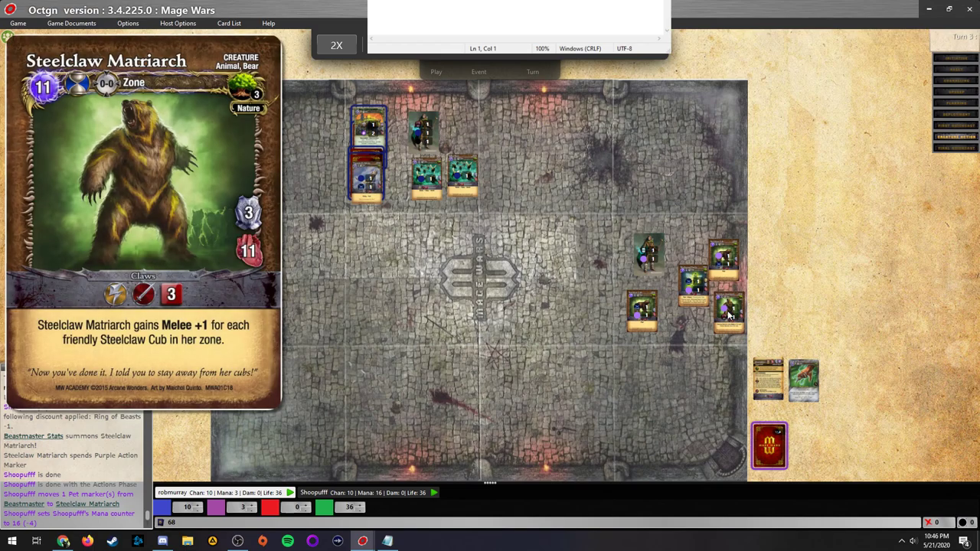
pyautogui.moveTo(712, 245)
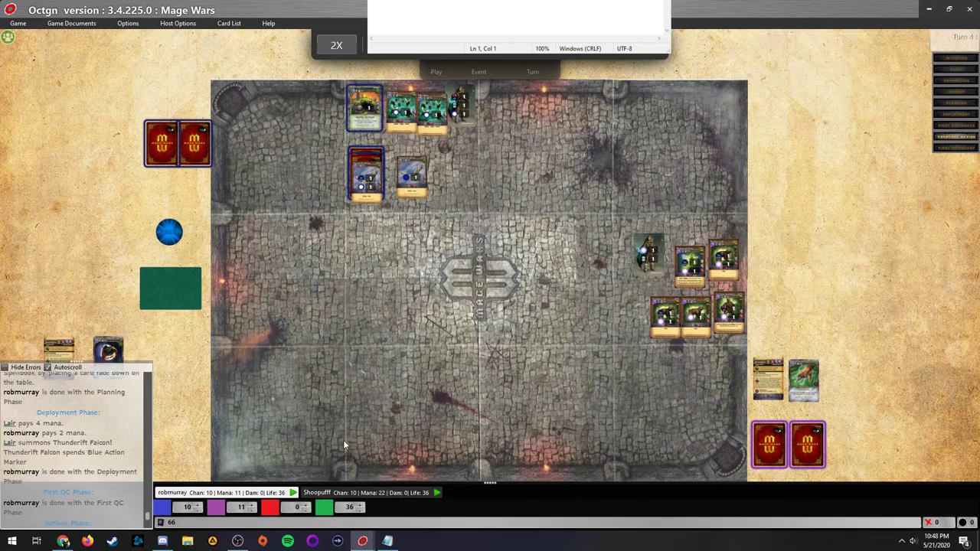
pyautogui.moveTo(731, 318)
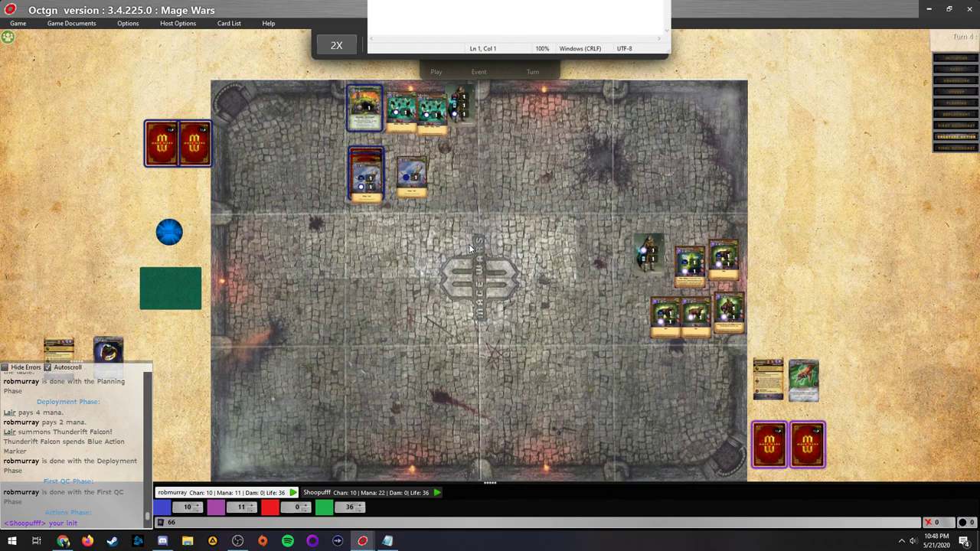
pyautogui.moveTo(498, 314)
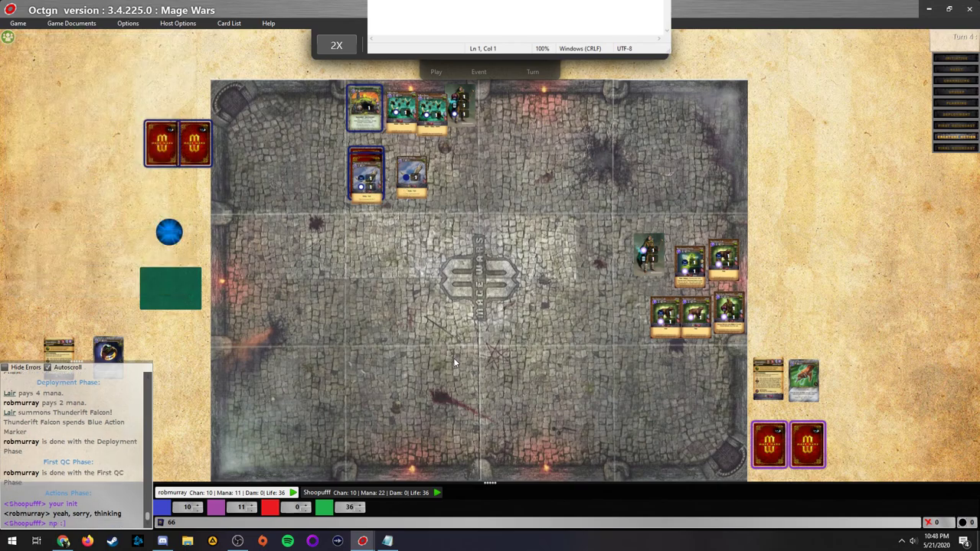
pyautogui.moveTo(584, 339)
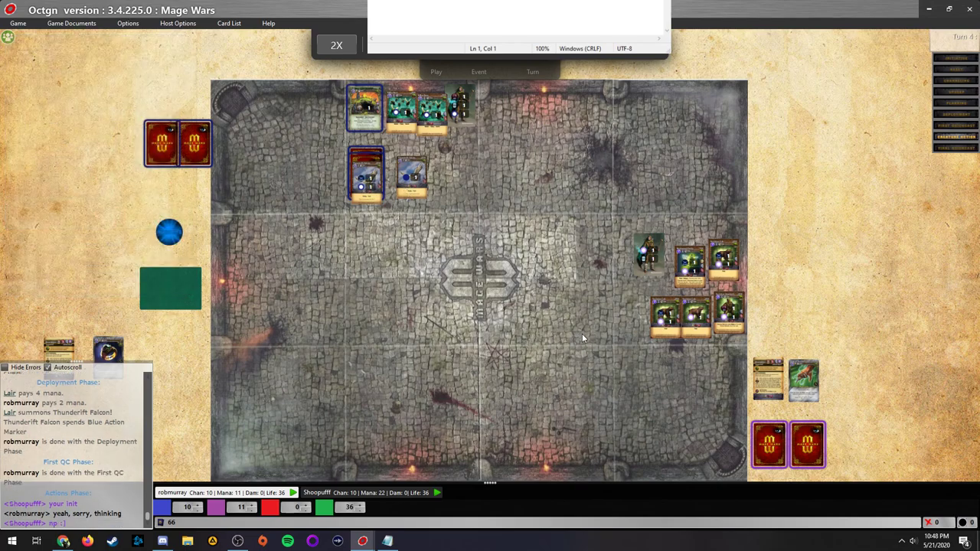
pyautogui.moveTo(576, 348)
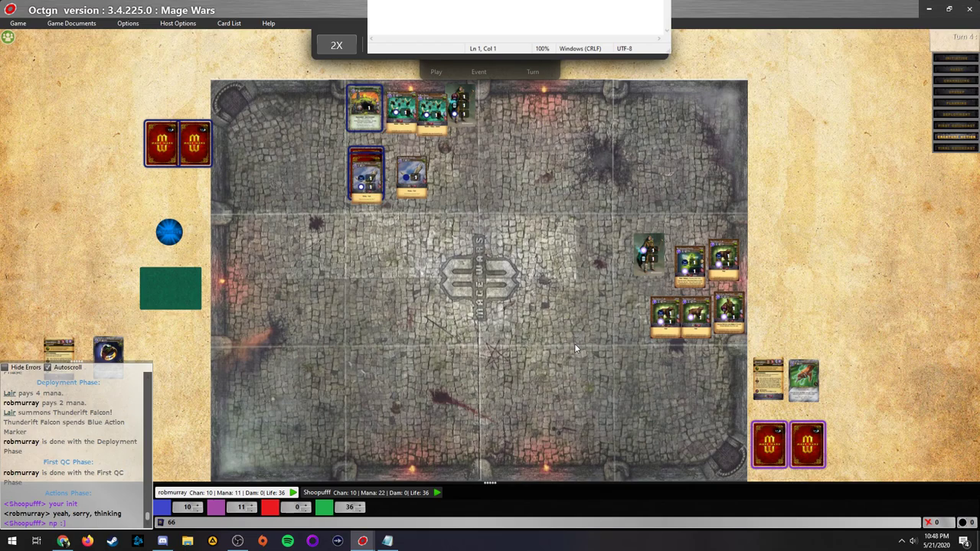
pyautogui.moveTo(413, 184)
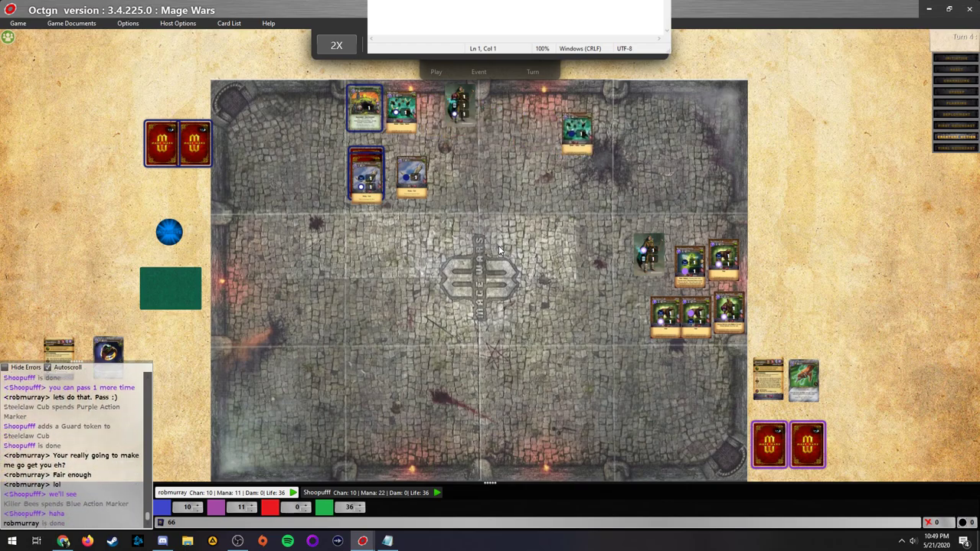
pyautogui.moveTo(766, 253)
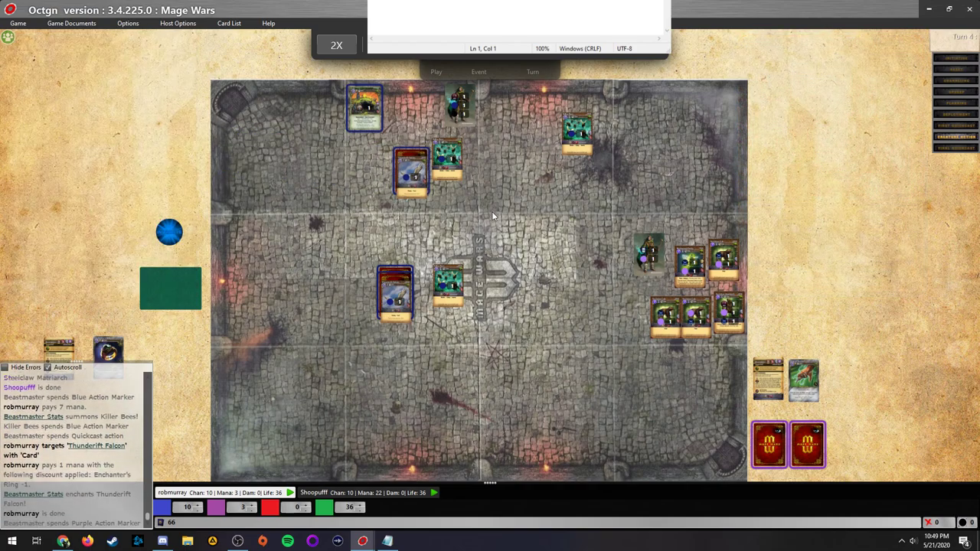
pyautogui.moveTo(591, 329)
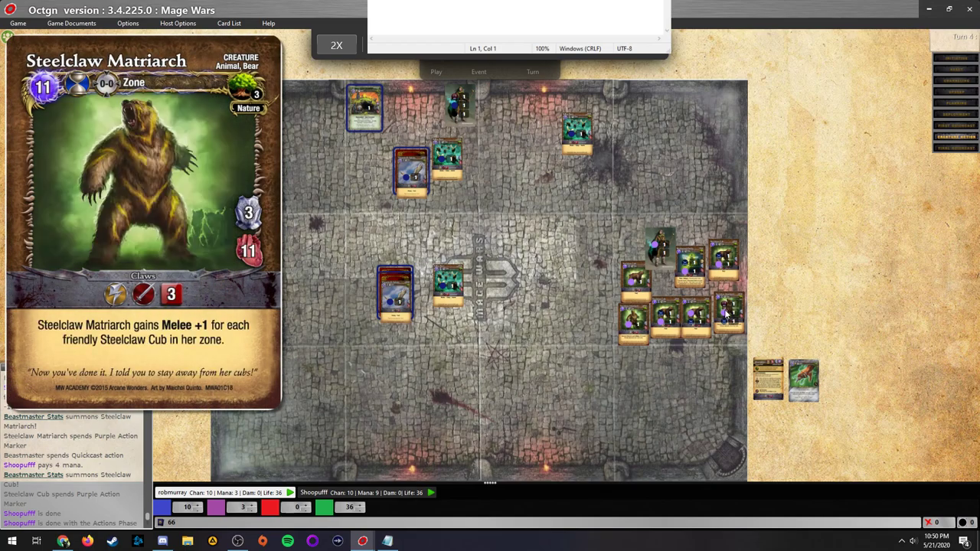
pyautogui.moveTo(731, 274)
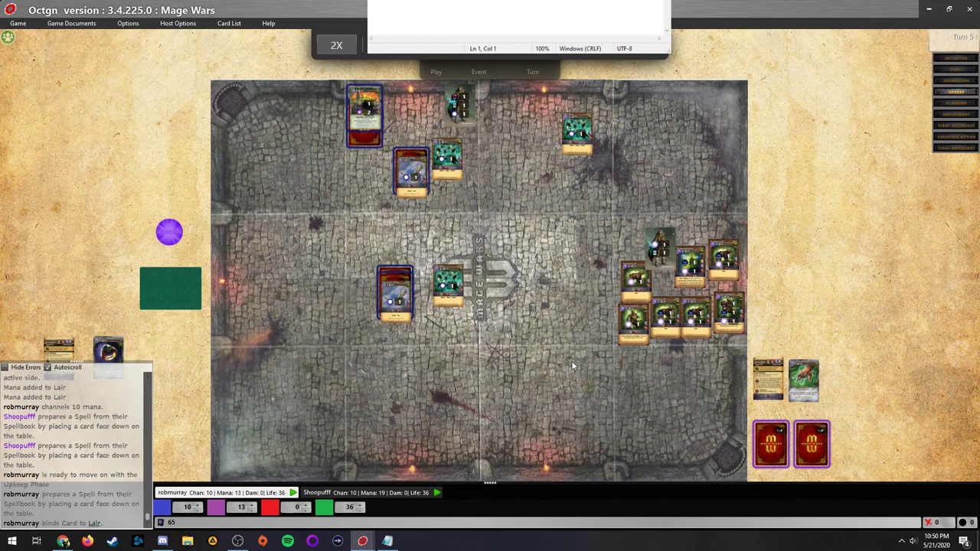
pyautogui.moveTo(574, 365)
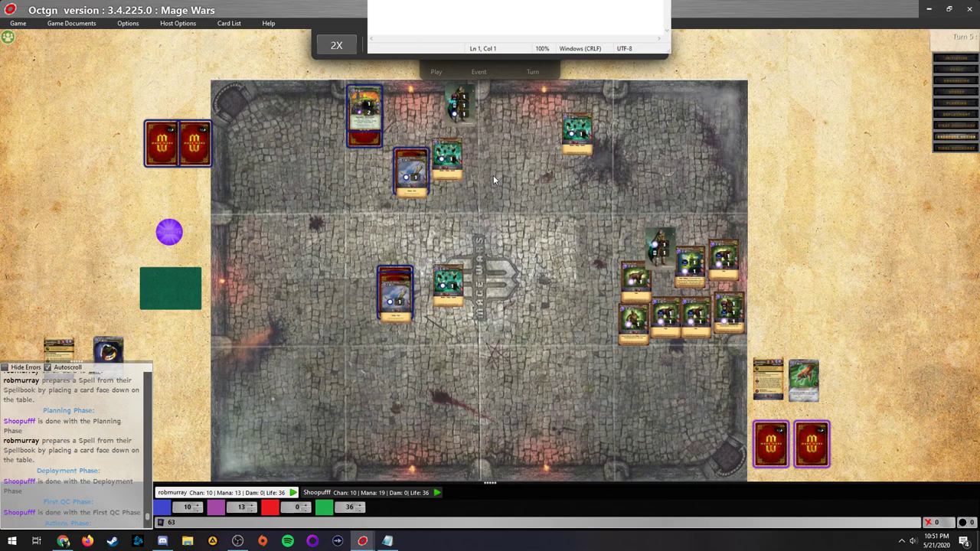
pyautogui.moveTo(517, 281)
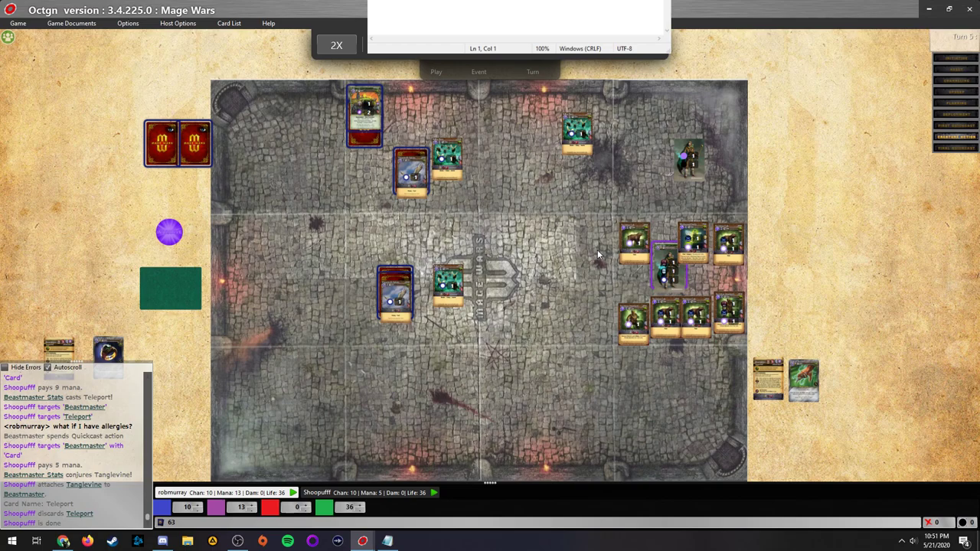
pyautogui.moveTo(599, 264)
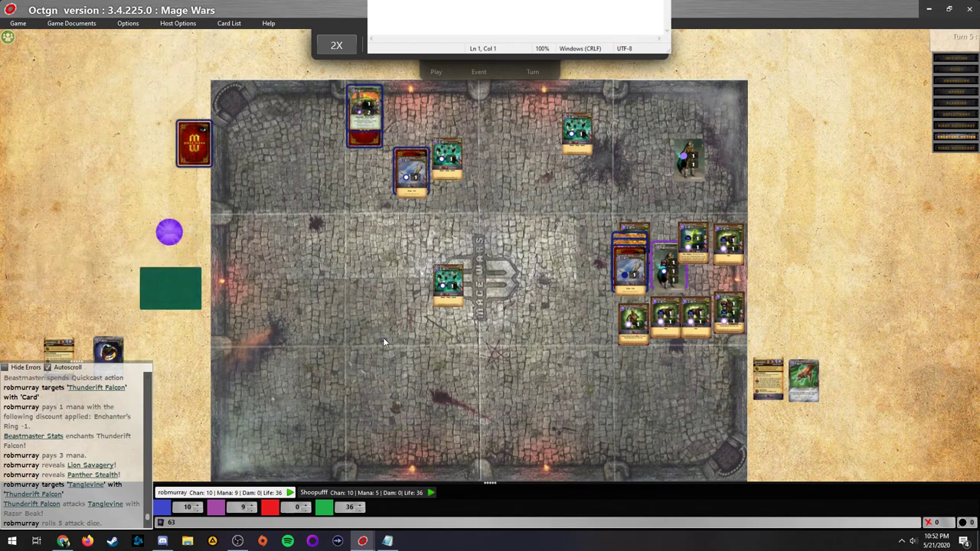
pyautogui.moveTo(365, 375)
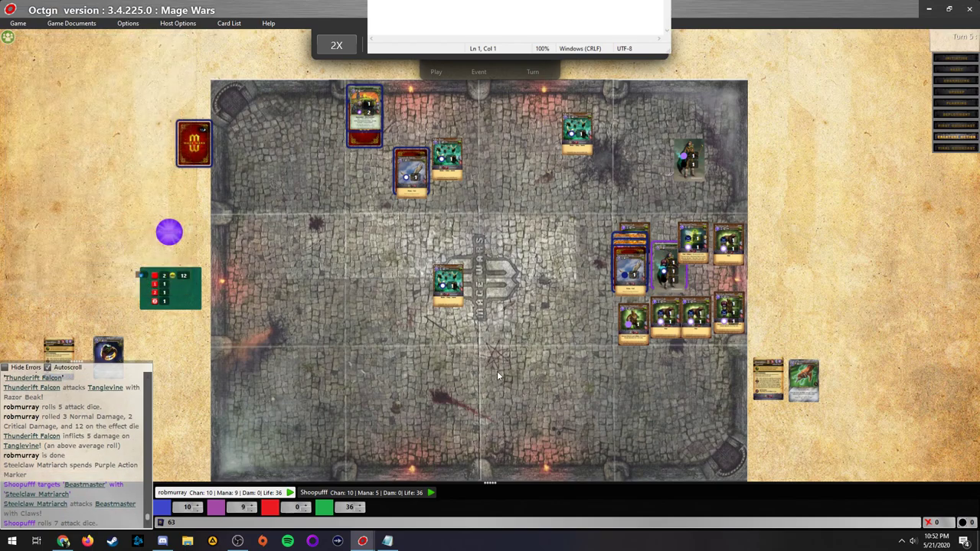
pyautogui.moveTo(668, 375)
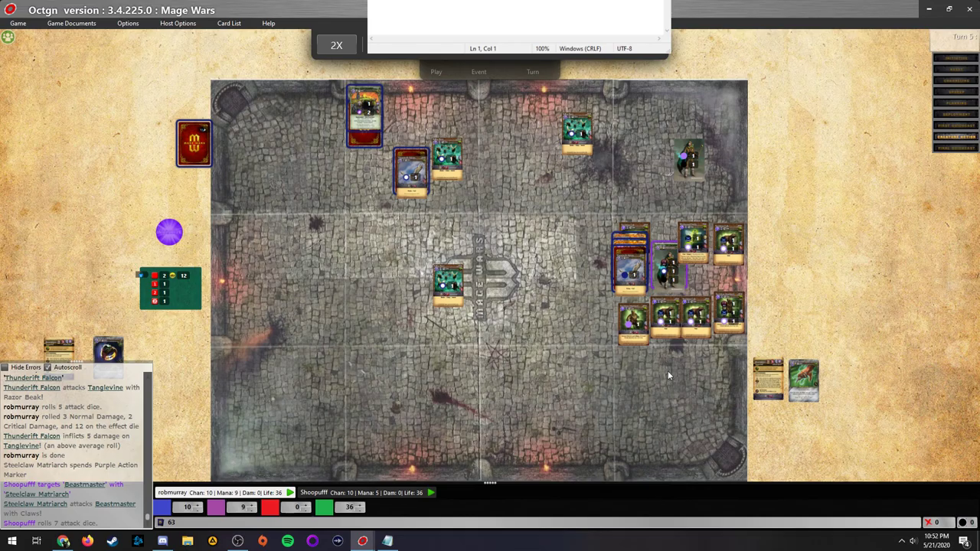
pyautogui.moveTo(592, 391)
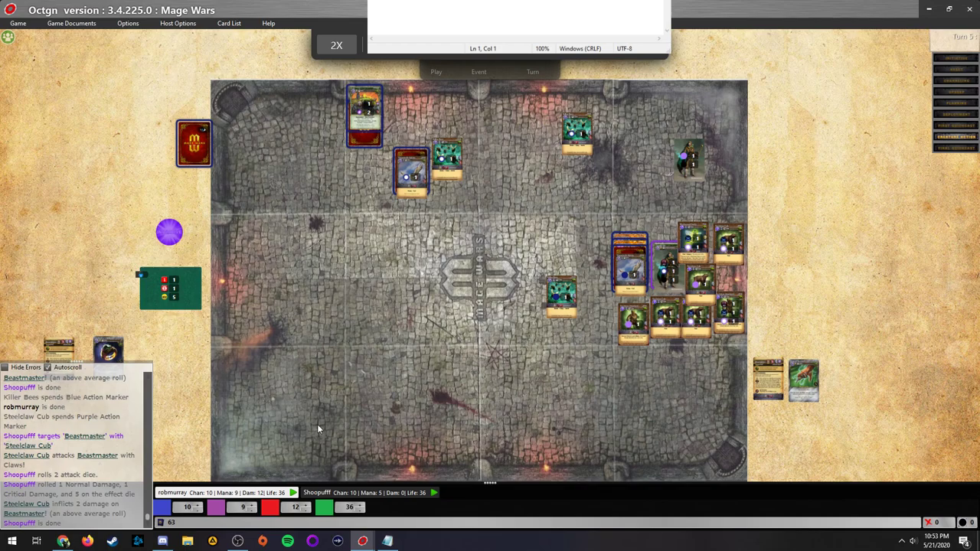
pyautogui.moveTo(319, 423)
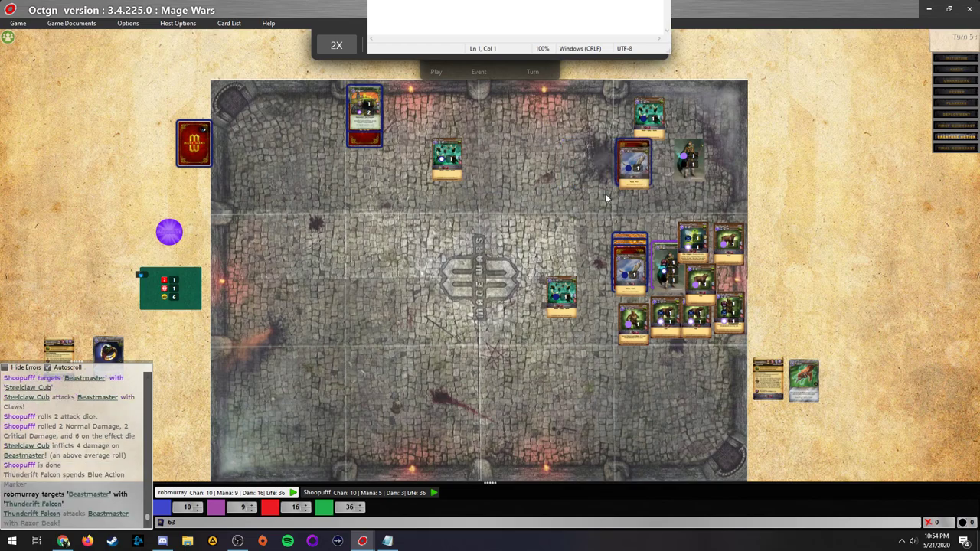
pyautogui.moveTo(564, 214)
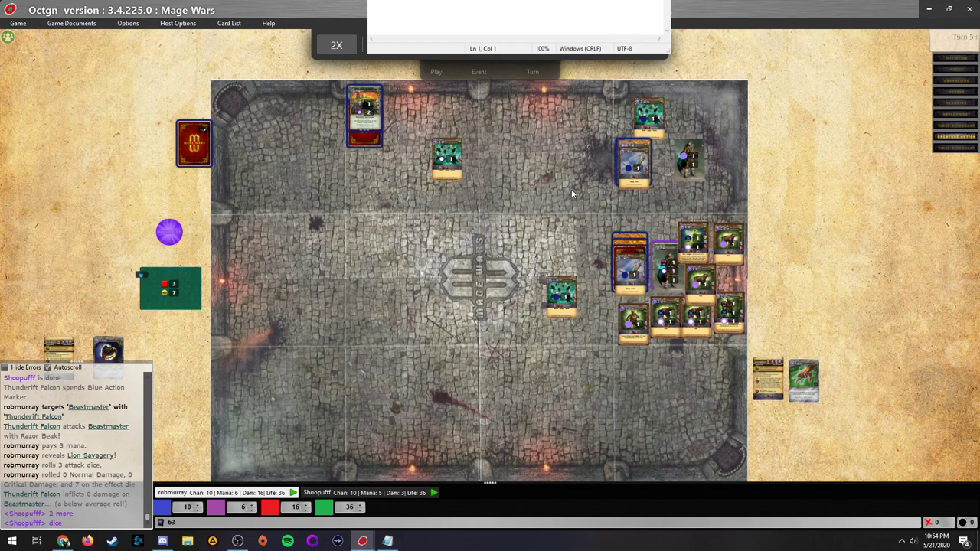
pyautogui.moveTo(581, 181)
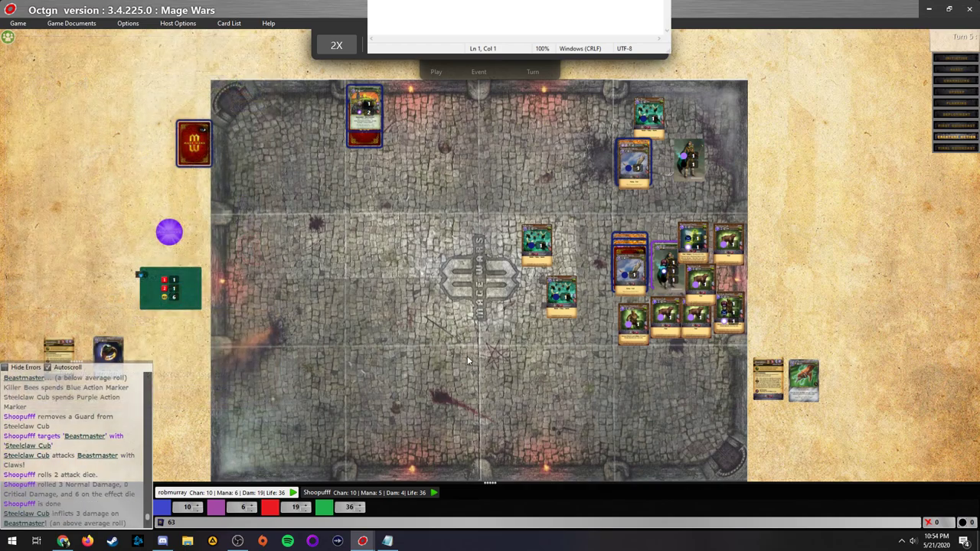
pyautogui.moveTo(486, 399)
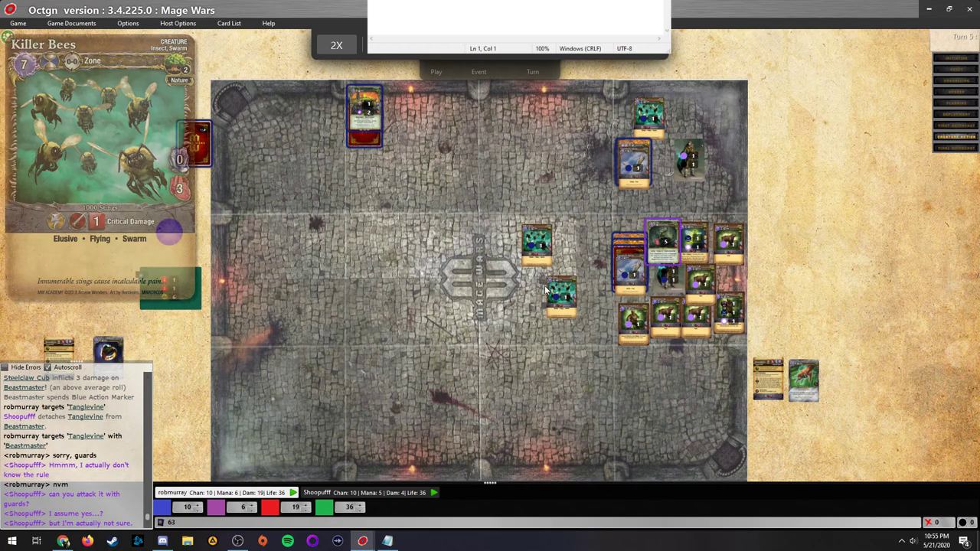
pyautogui.moveTo(579, 336)
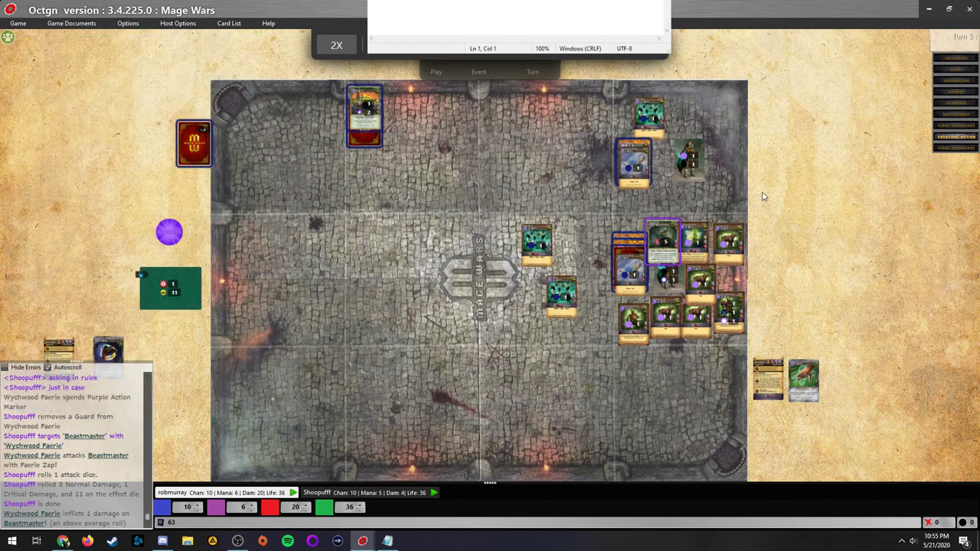
pyautogui.moveTo(681, 220)
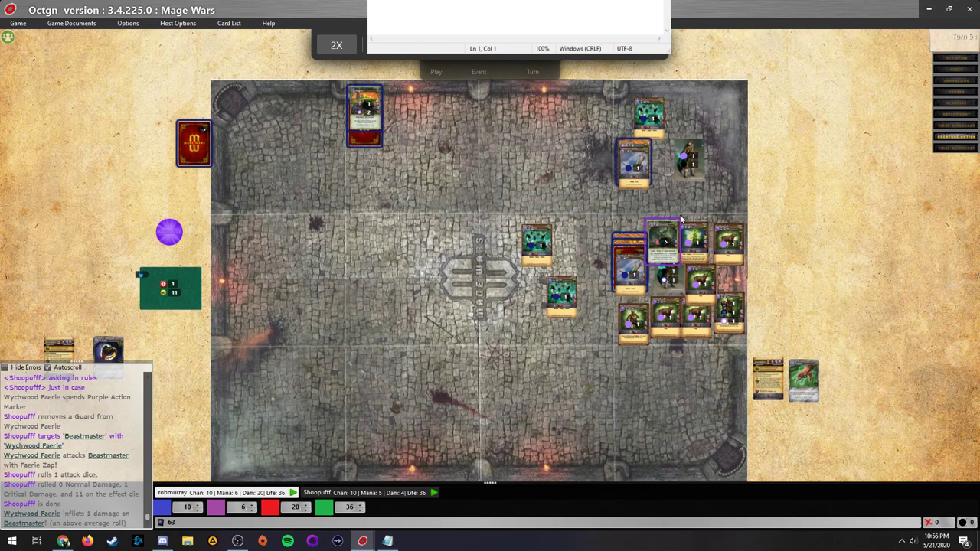
pyautogui.moveTo(558, 283)
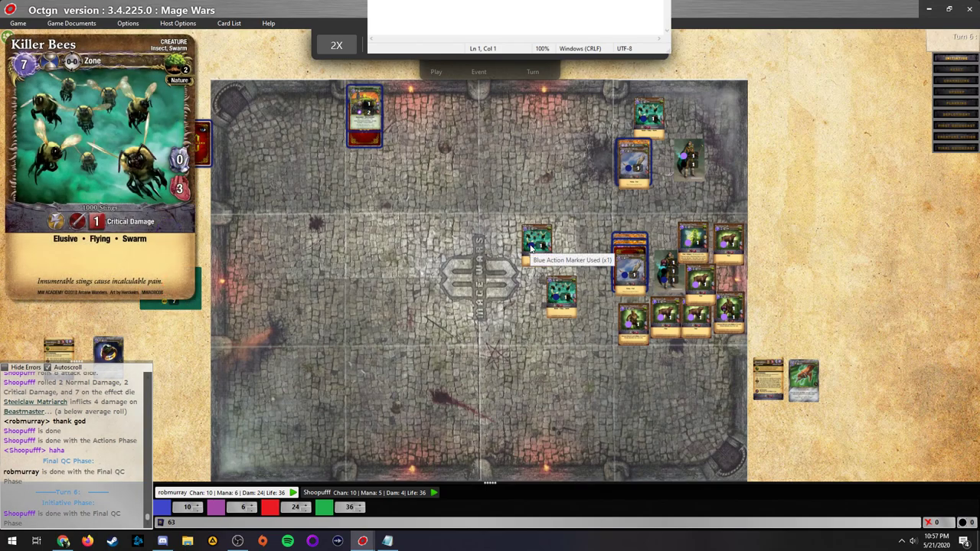
pyautogui.moveTo(536, 245)
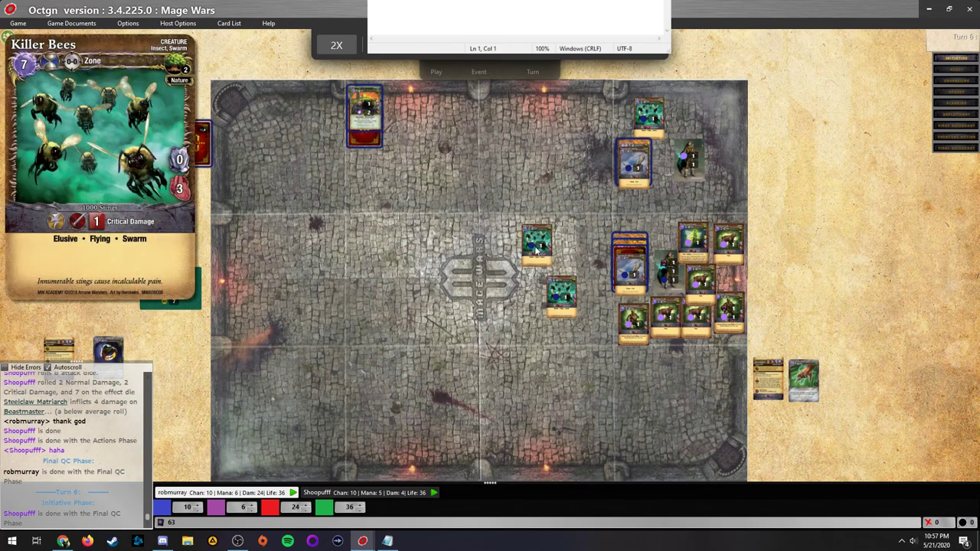
pyautogui.moveTo(565, 287)
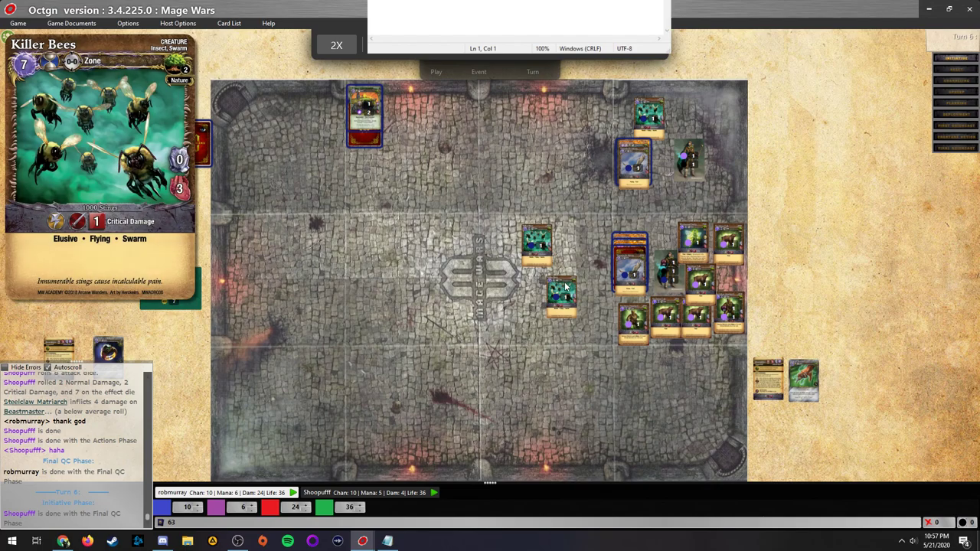
pyautogui.moveTo(563, 295)
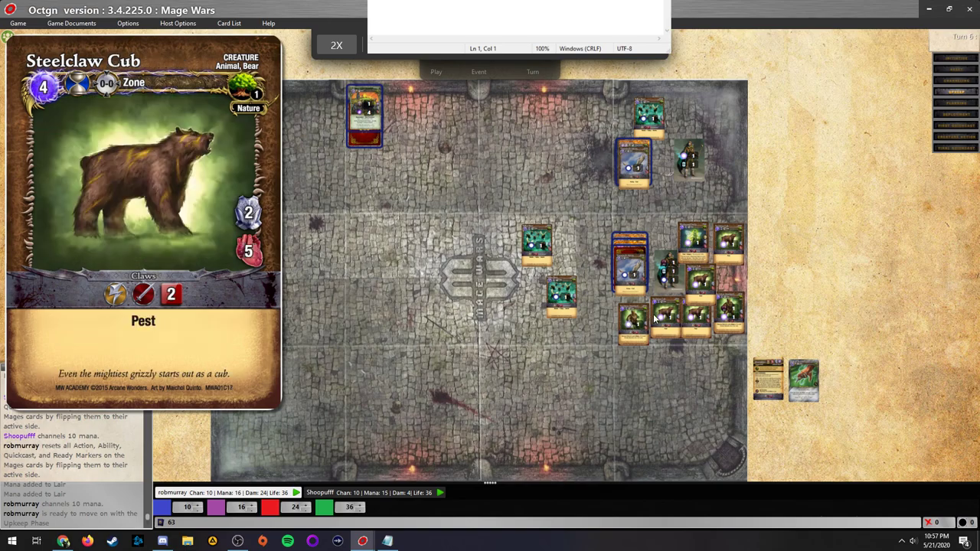
pyautogui.moveTo(672, 317)
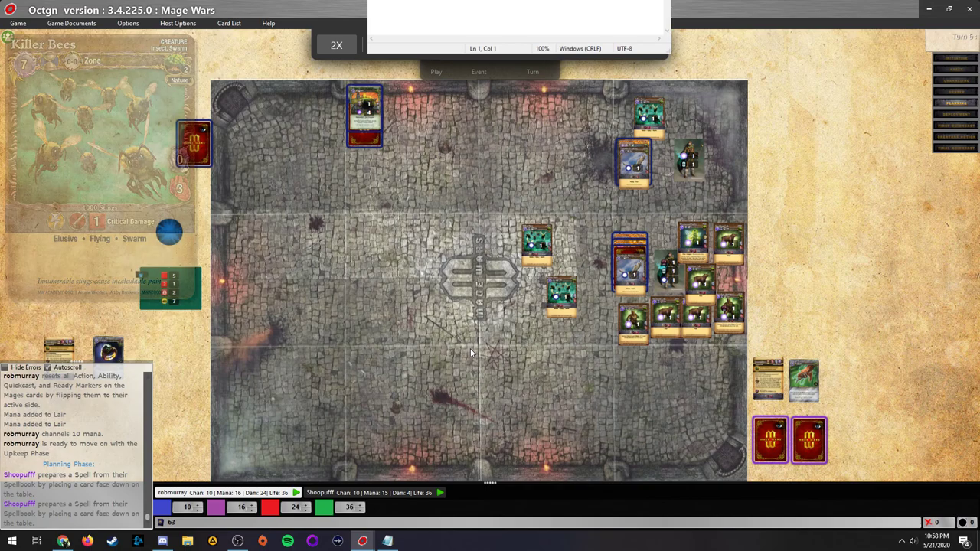
# - Reveal the prepared Teleport, Thunderift Falcon and Gravikor spells
pyautogui.click(336, 45)
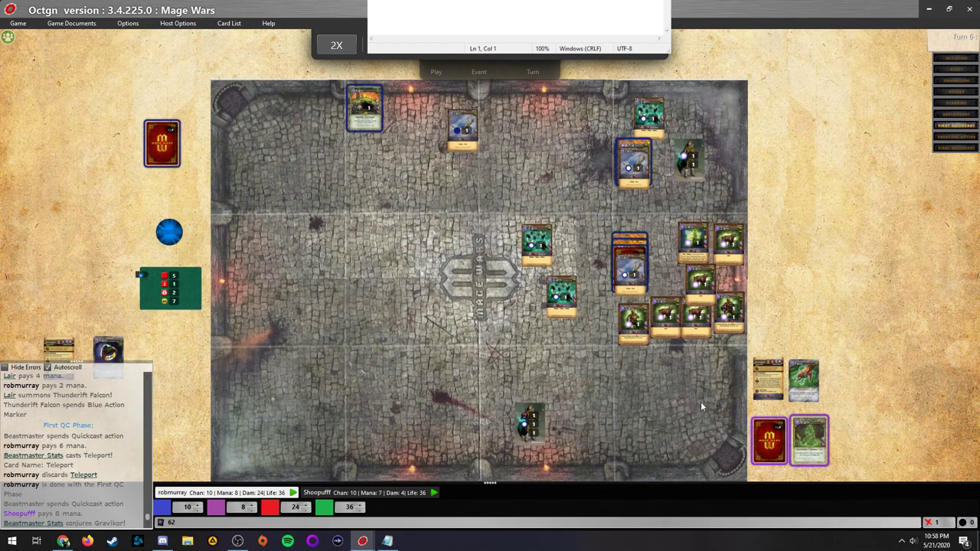
pyautogui.moveTo(809, 440)
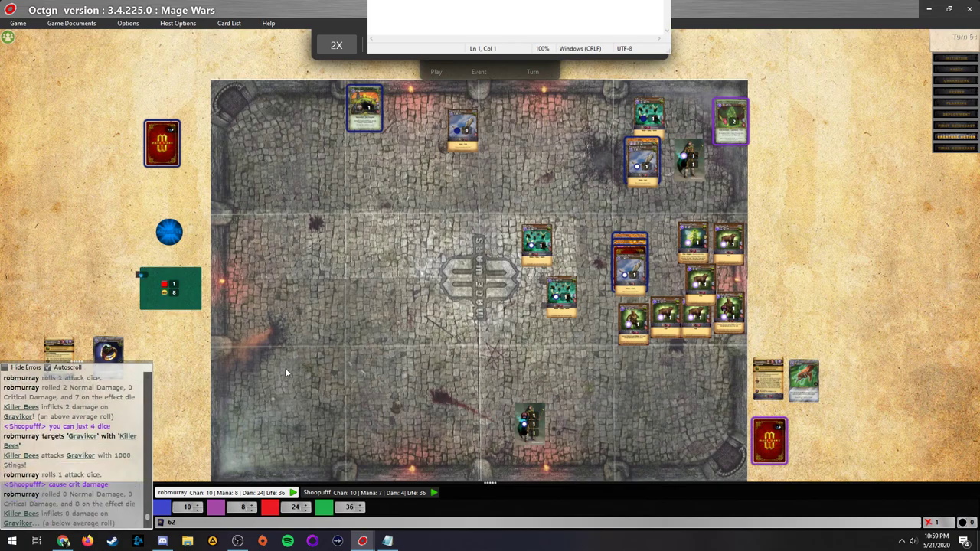
pyautogui.moveTo(299, 305)
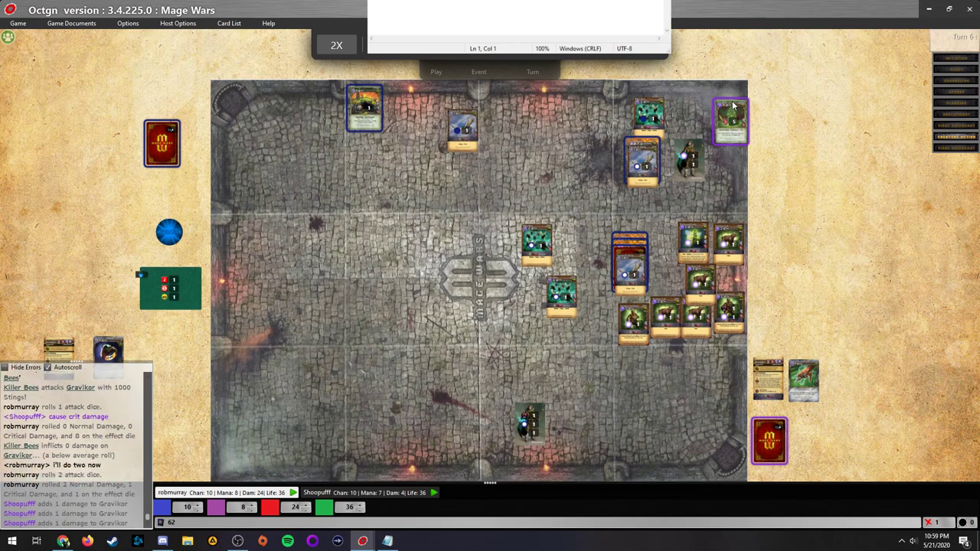
pyautogui.moveTo(729, 120)
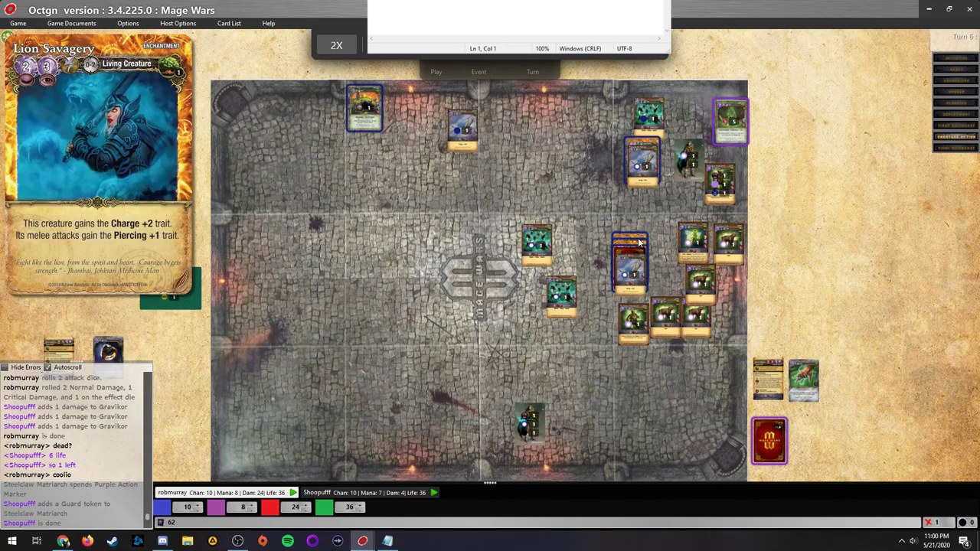
pyautogui.moveTo(685, 240)
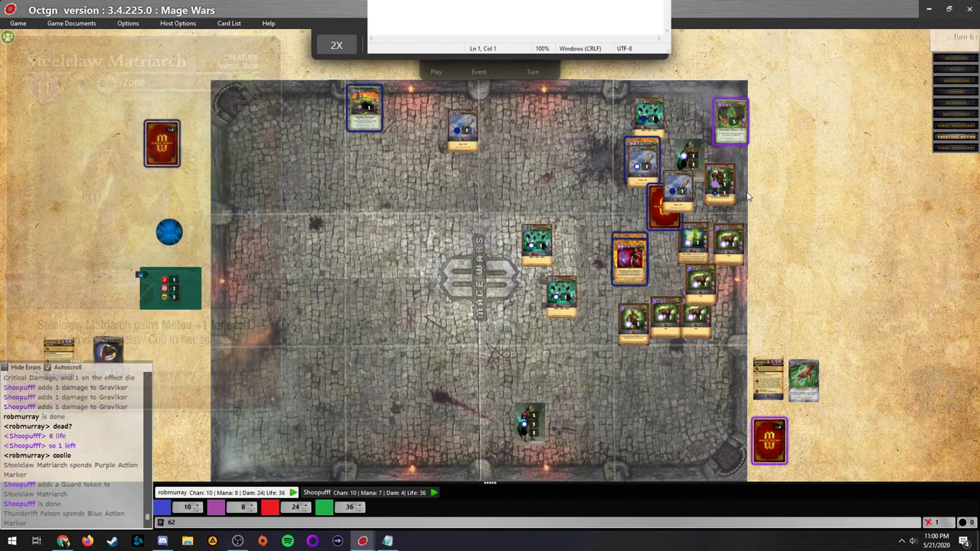
pyautogui.moveTo(723, 188)
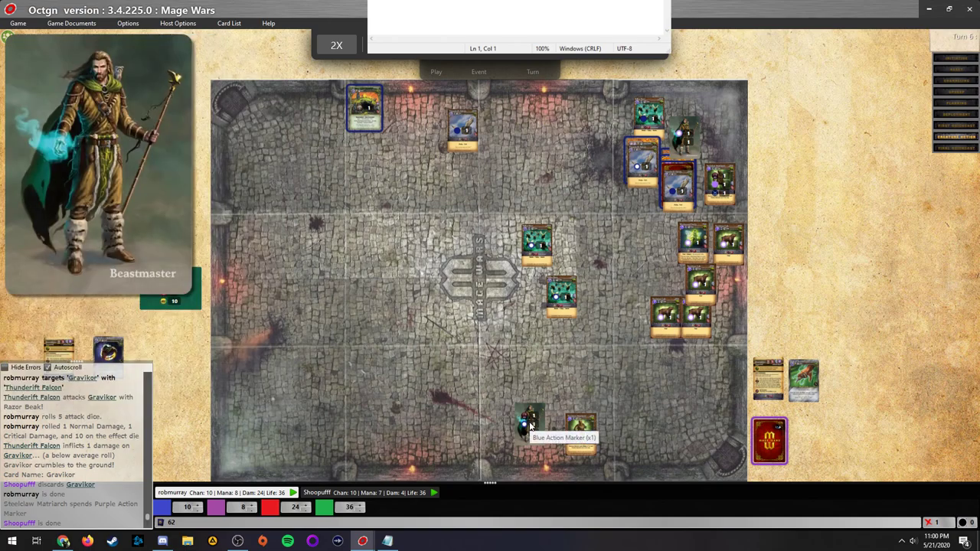
pyautogui.moveTo(530, 423)
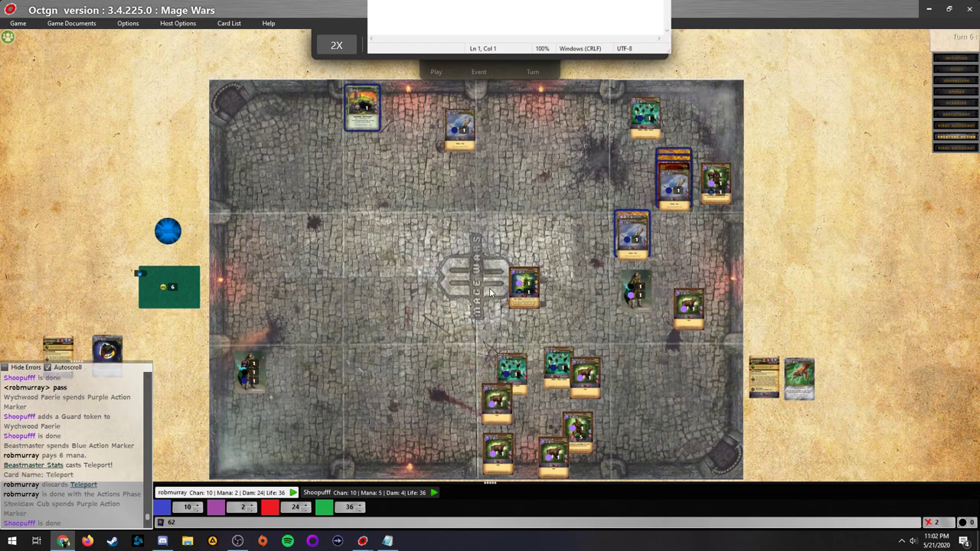
pyautogui.moveTo(494, 298)
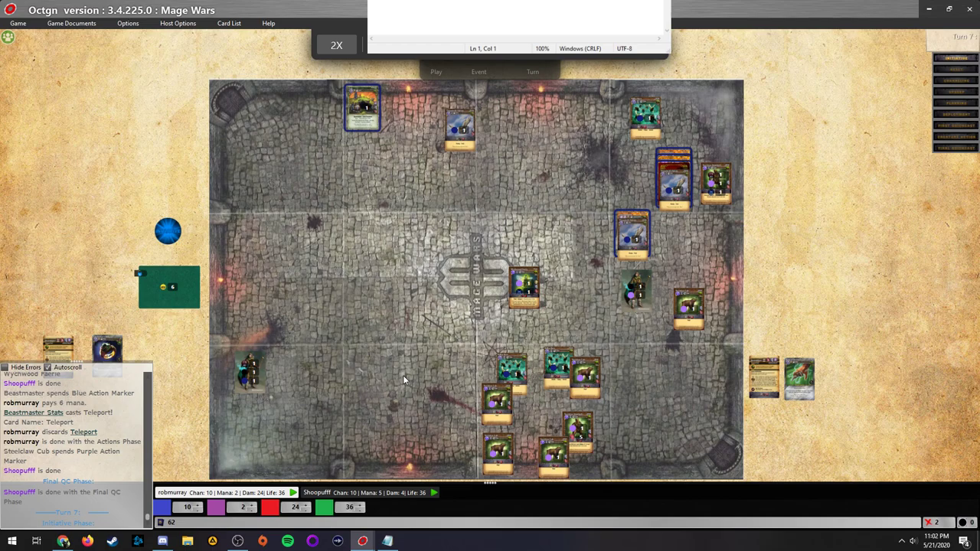
pyautogui.moveTo(352, 380)
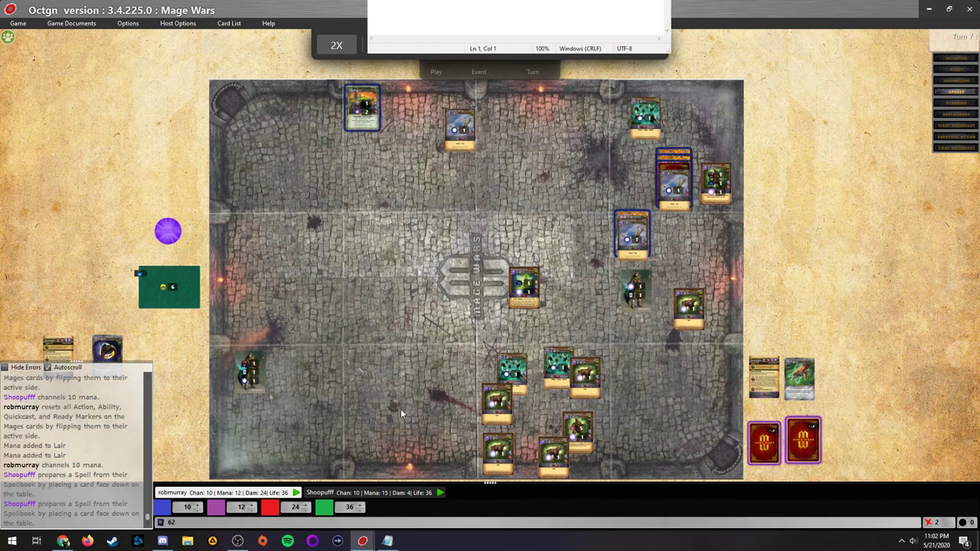
# - Place a spell face down from robmurray's spellbook for Turn 7
pyautogui.click(766, 442)
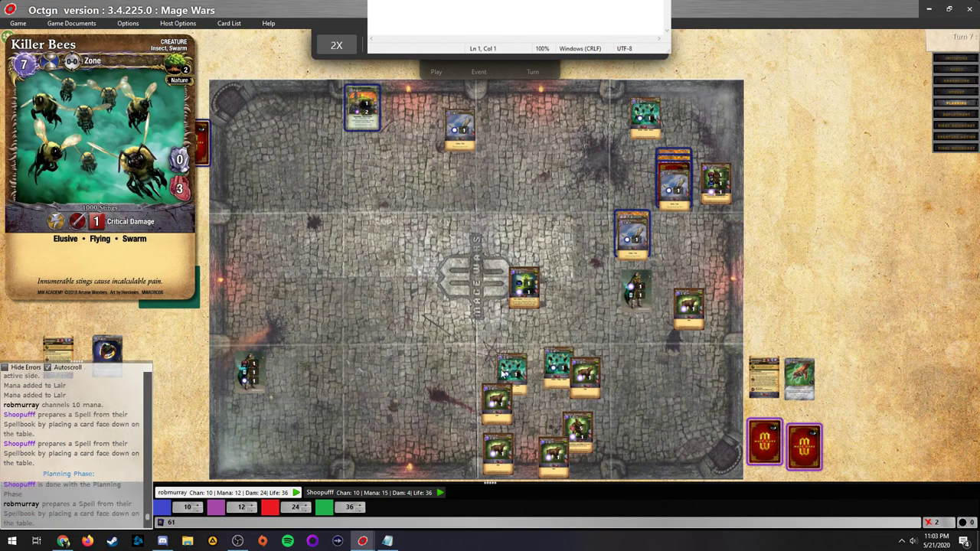
pyautogui.moveTo(448, 362)
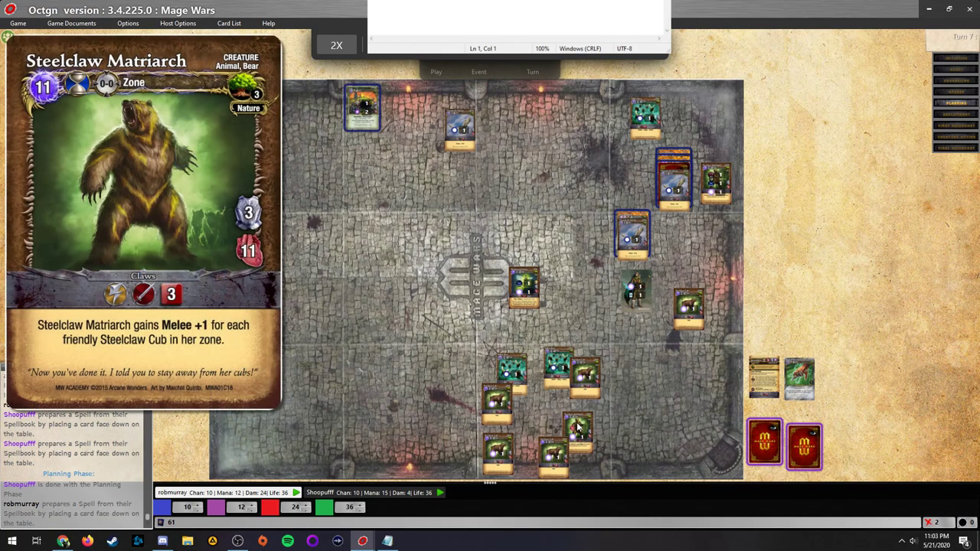
pyautogui.moveTo(603, 418)
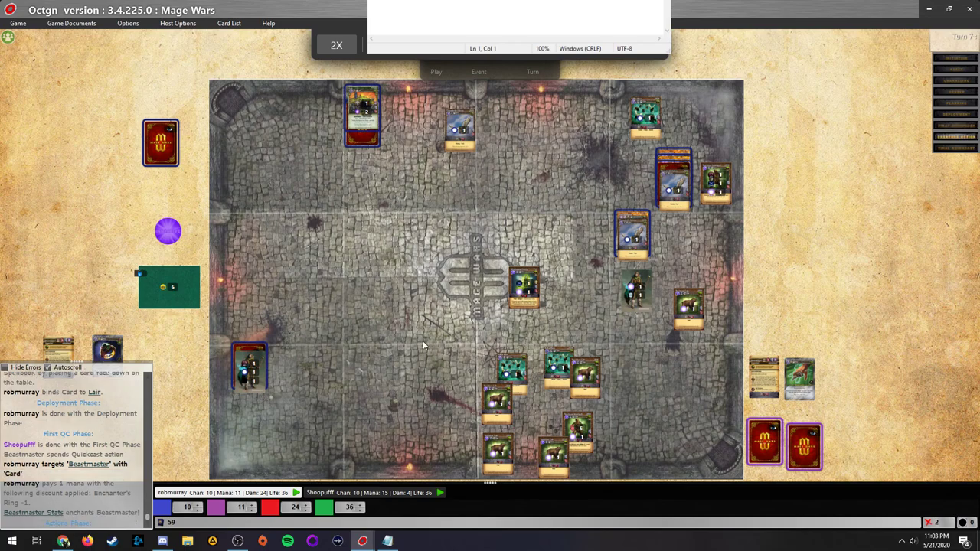
pyautogui.moveTo(341, 330)
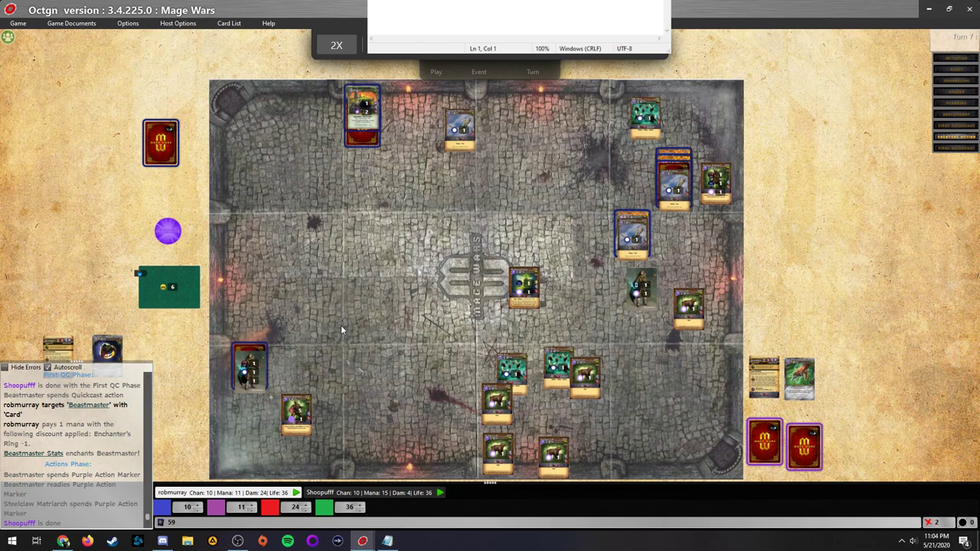
pyautogui.moveTo(401, 333)
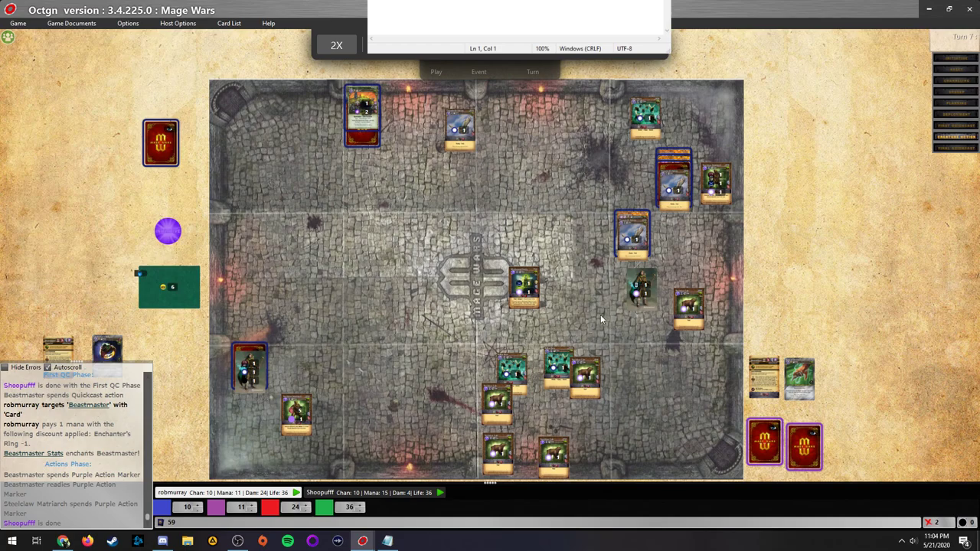
pyautogui.moveTo(525, 287)
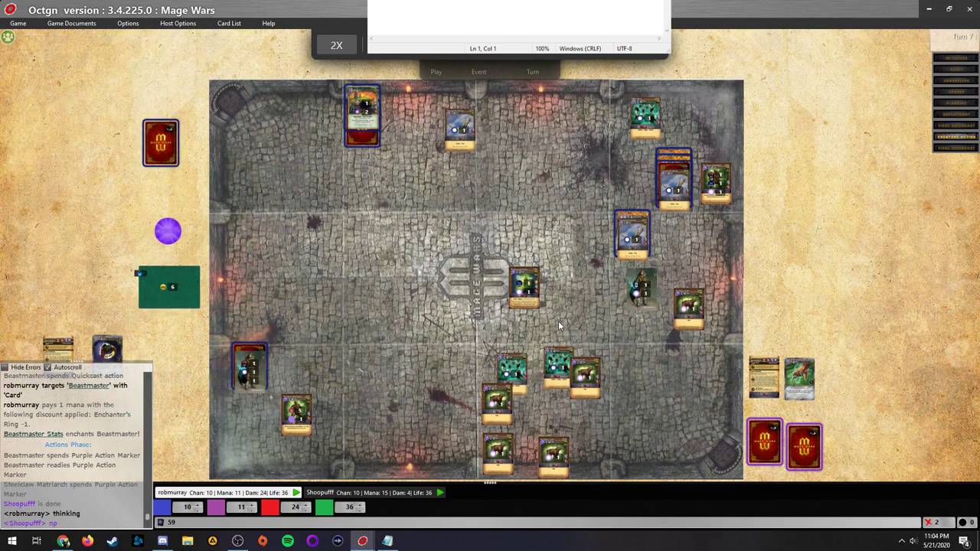
pyautogui.moveTo(557, 329)
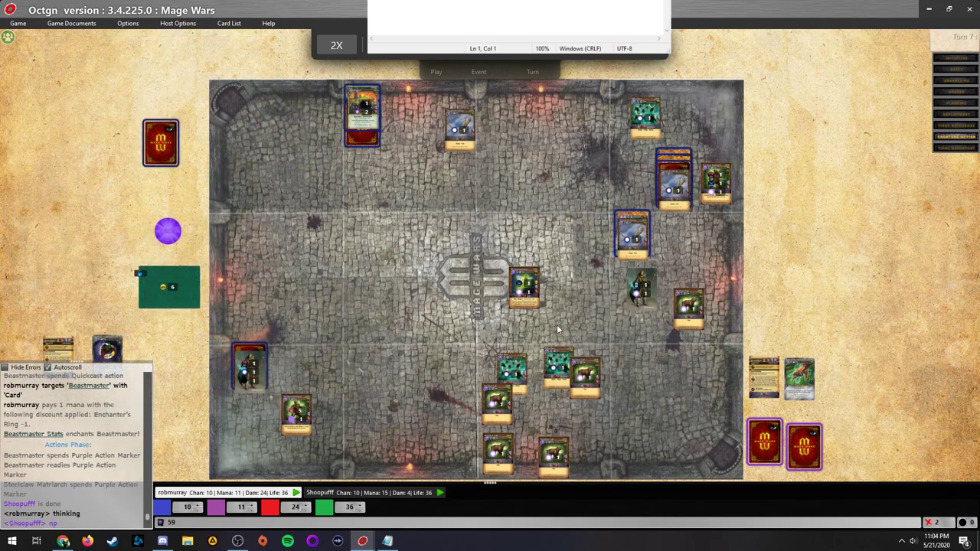
pyautogui.moveTo(667, 335)
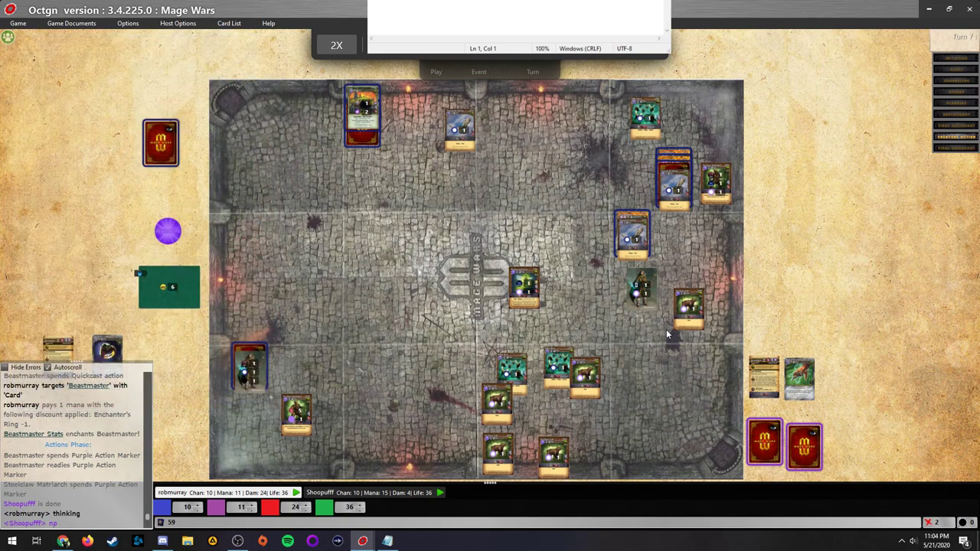
pyautogui.moveTo(623, 205)
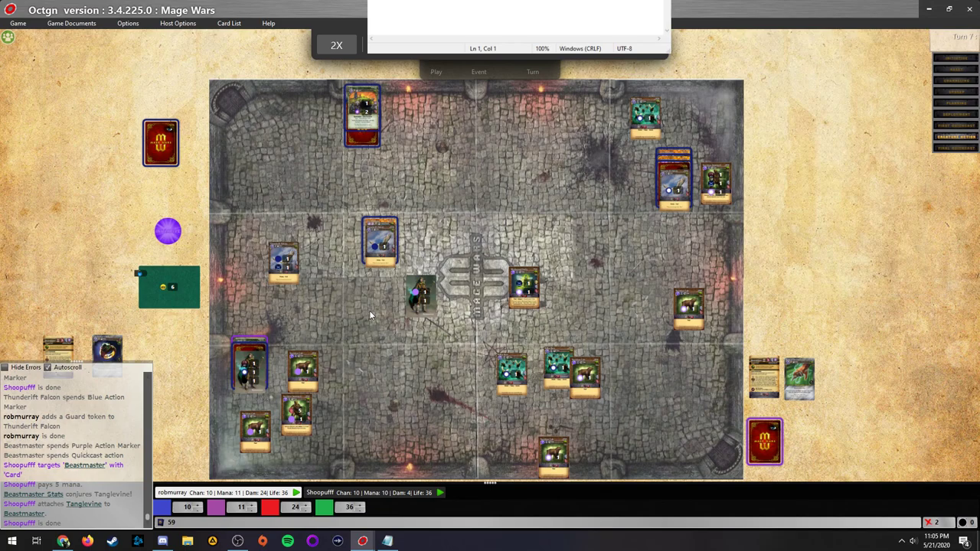
pyautogui.moveTo(375, 330)
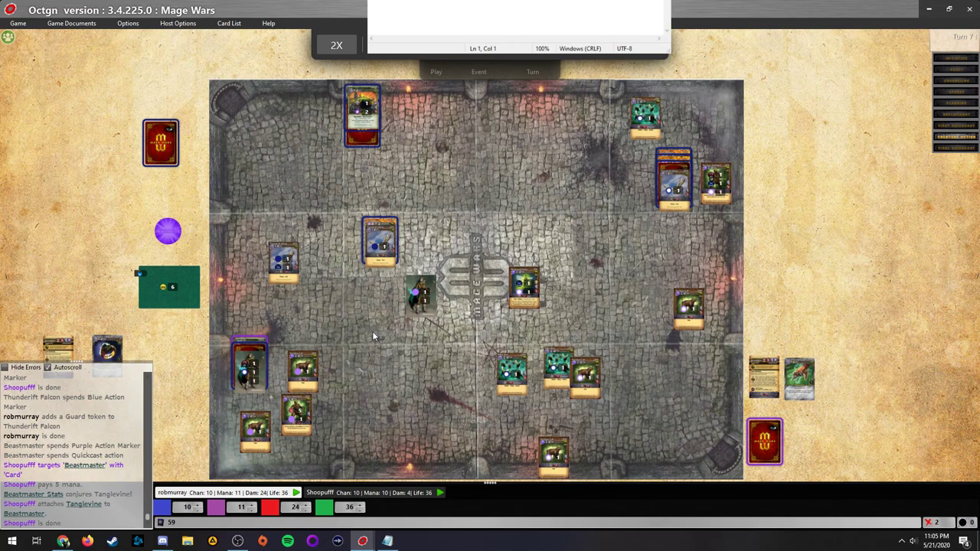
pyautogui.moveTo(413, 409)
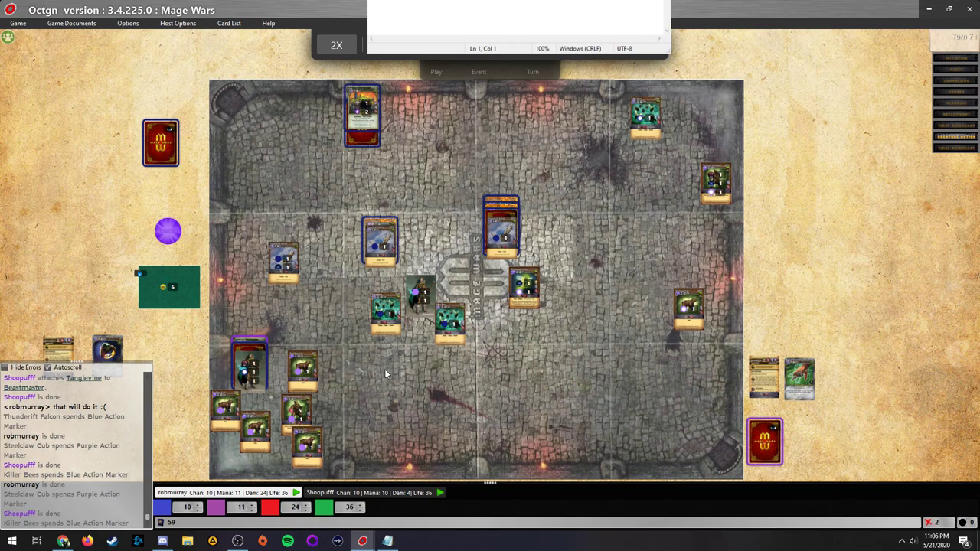
# - Scroll the view while Steelclaw Cub and Killer Bees take their actions
pyautogui.scroll(-3)
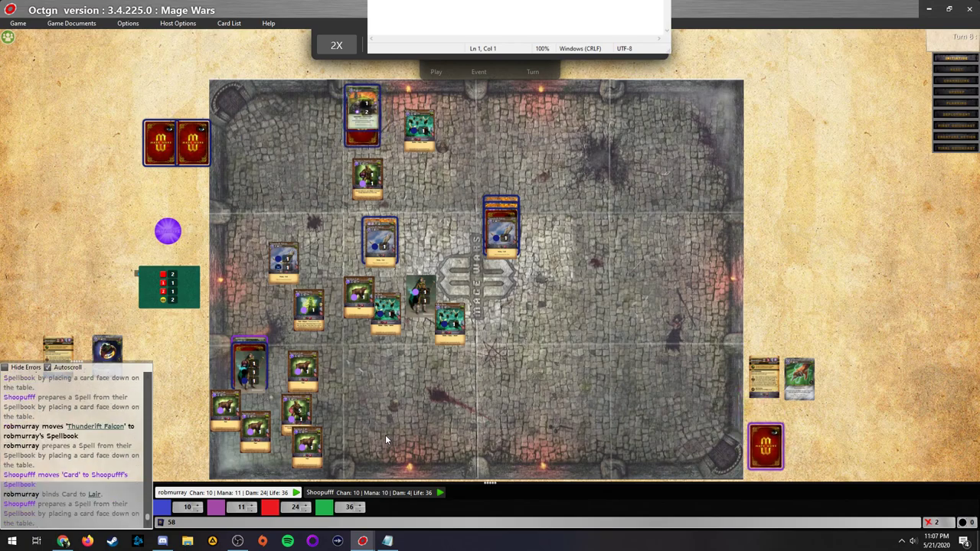
pyautogui.moveTo(380, 237)
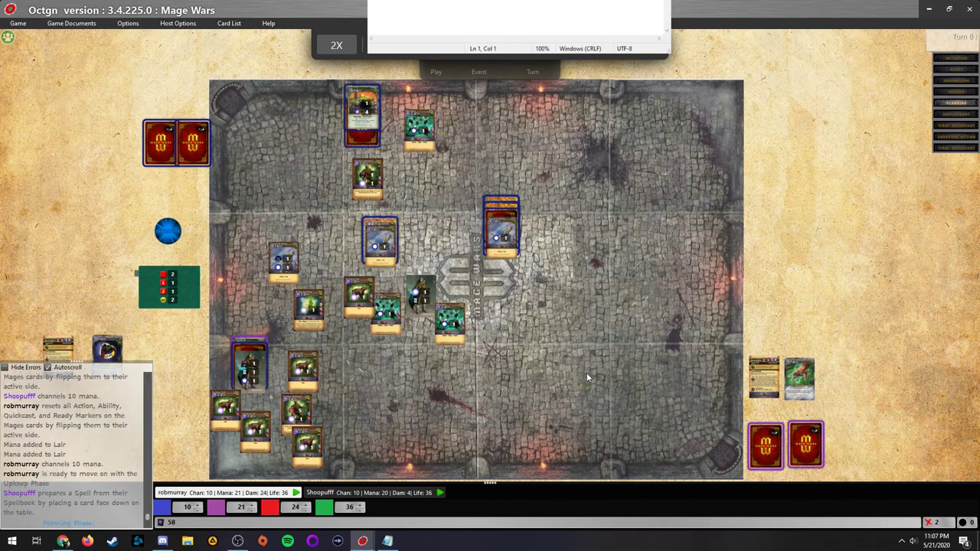
pyautogui.moveTo(363, 367)
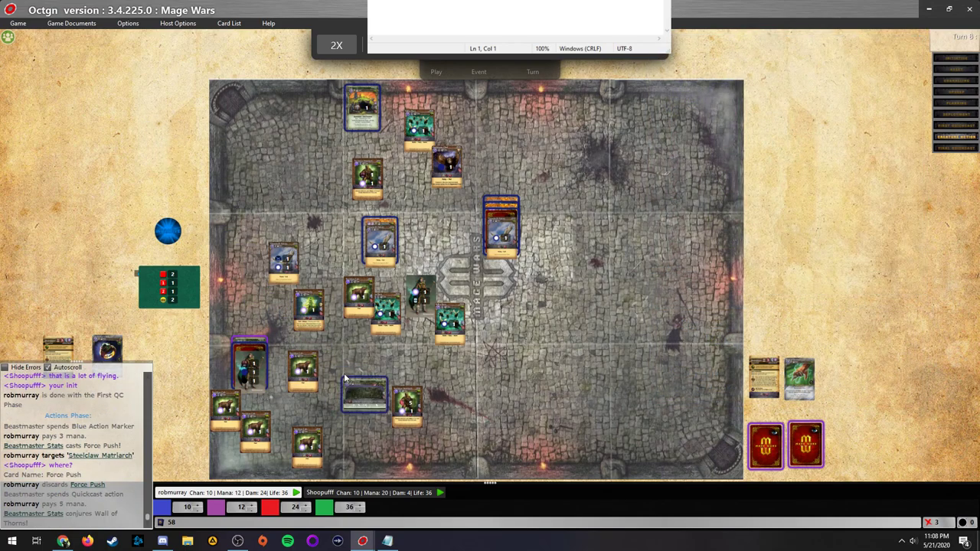
pyautogui.moveTo(364, 394)
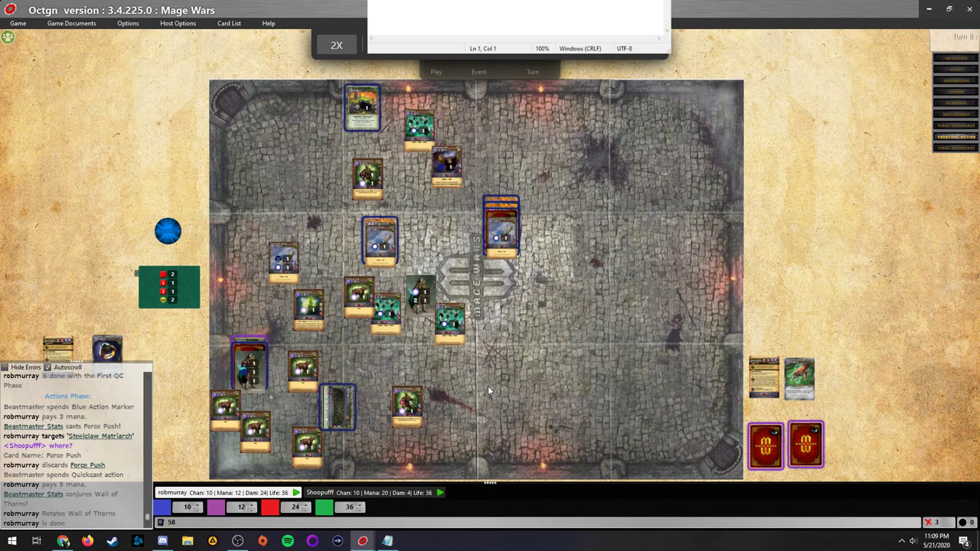
pyautogui.moveTo(498, 385)
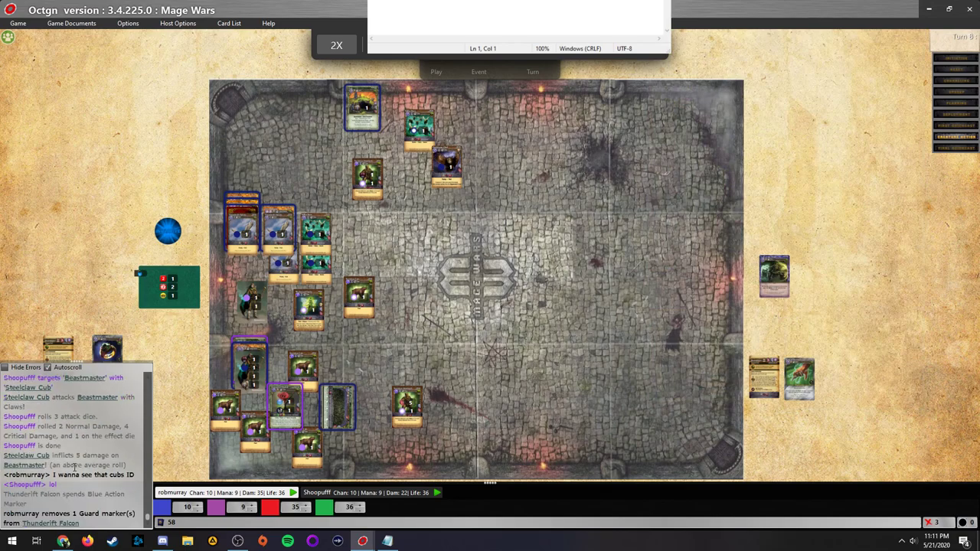
# - Scroll the chat log to follow the Steelclaw Cub attack and its destruction
pyautogui.scroll(-3)
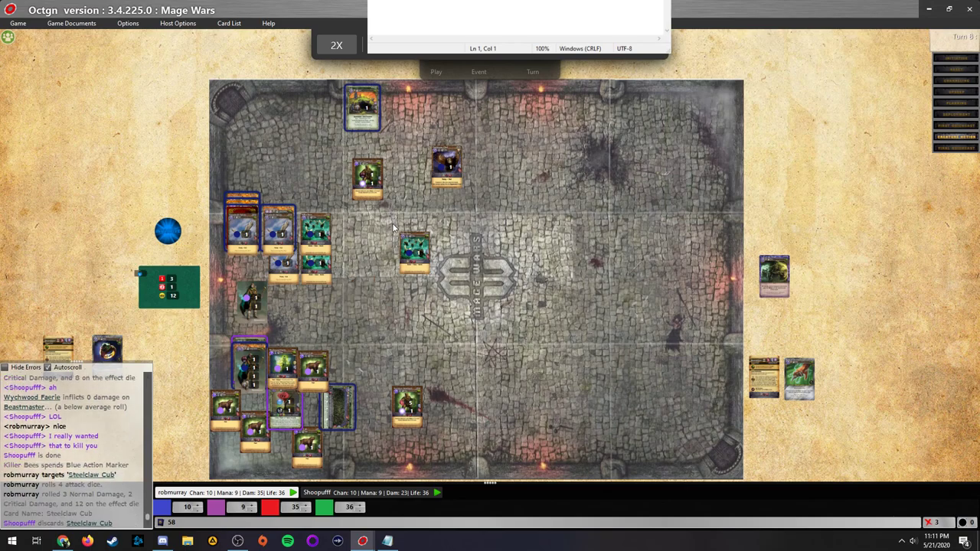
pyautogui.moveTo(413, 253)
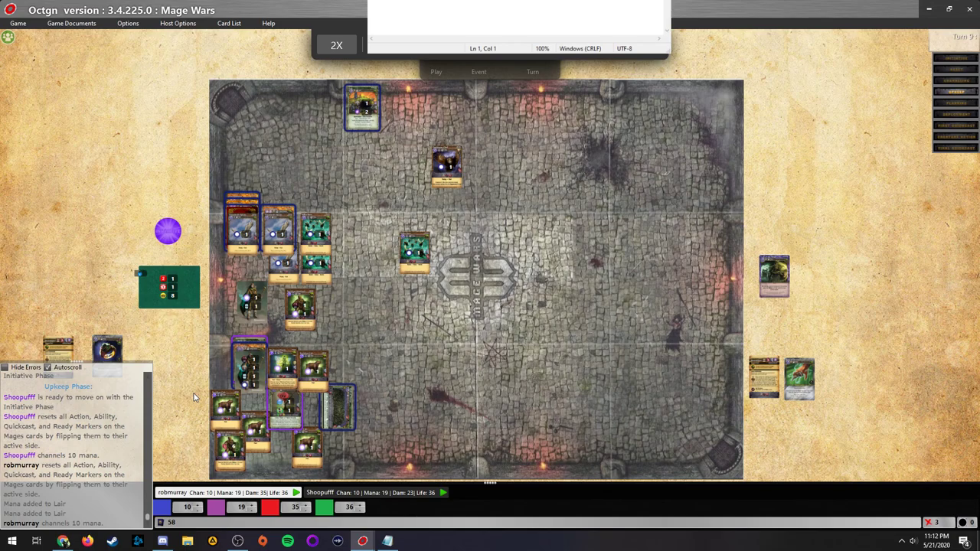
pyautogui.moveTo(198, 398)
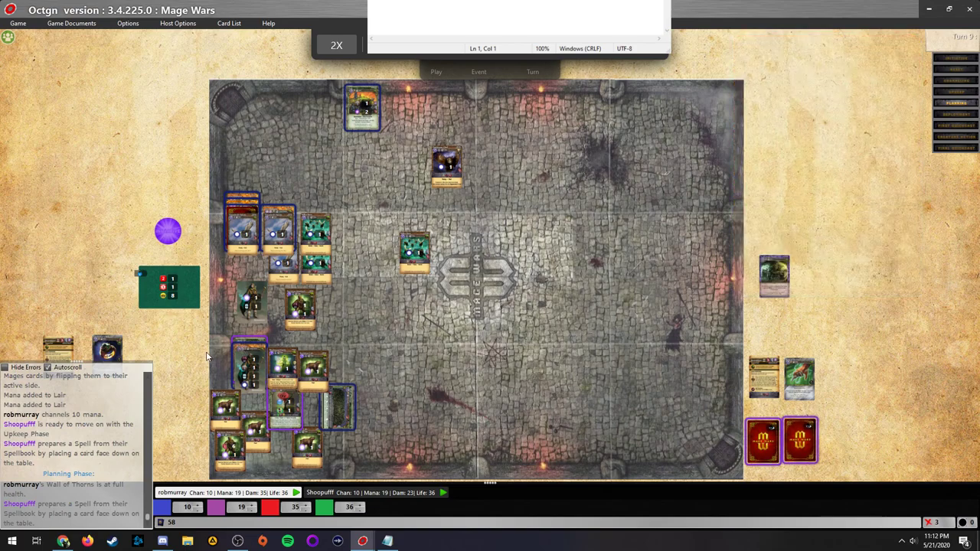
pyautogui.moveTo(199, 366)
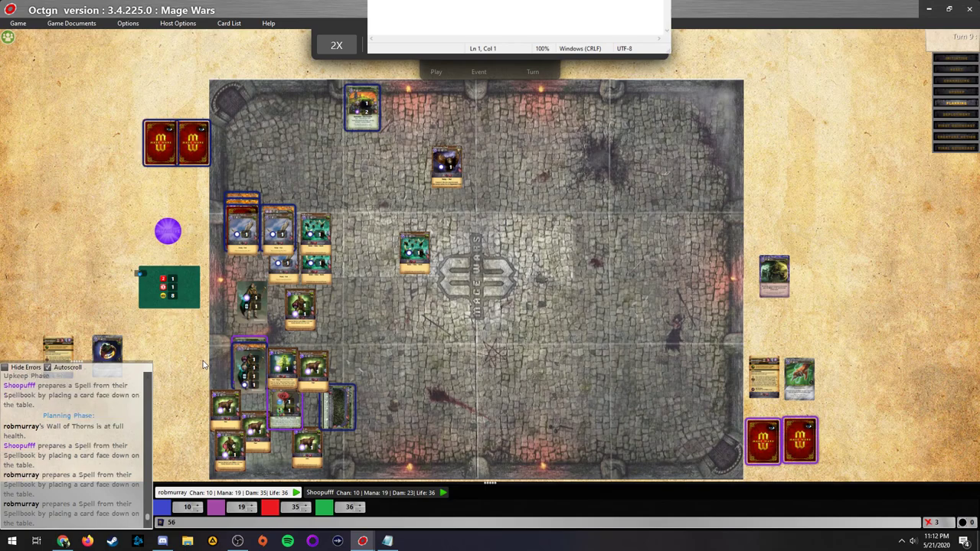
pyautogui.moveTo(447, 392)
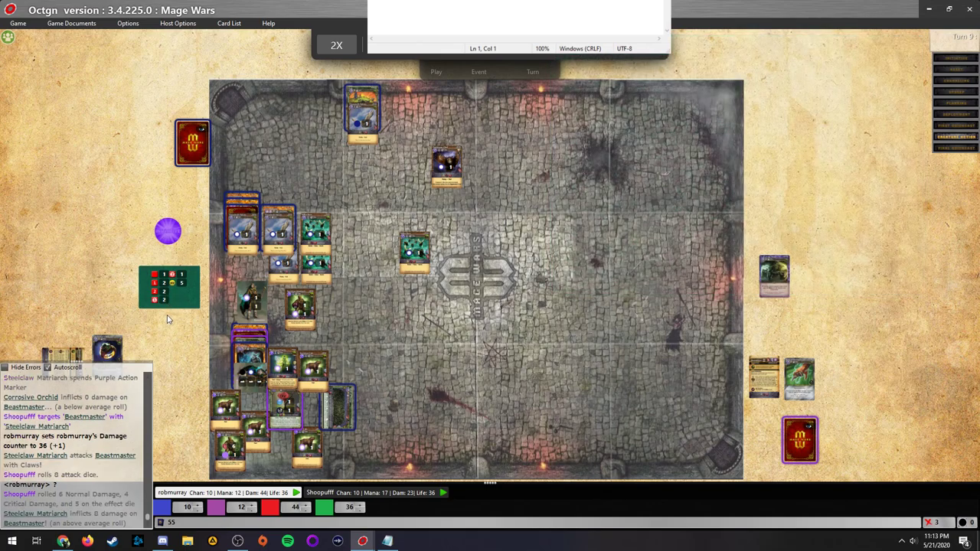
pyautogui.moveTo(176, 328)
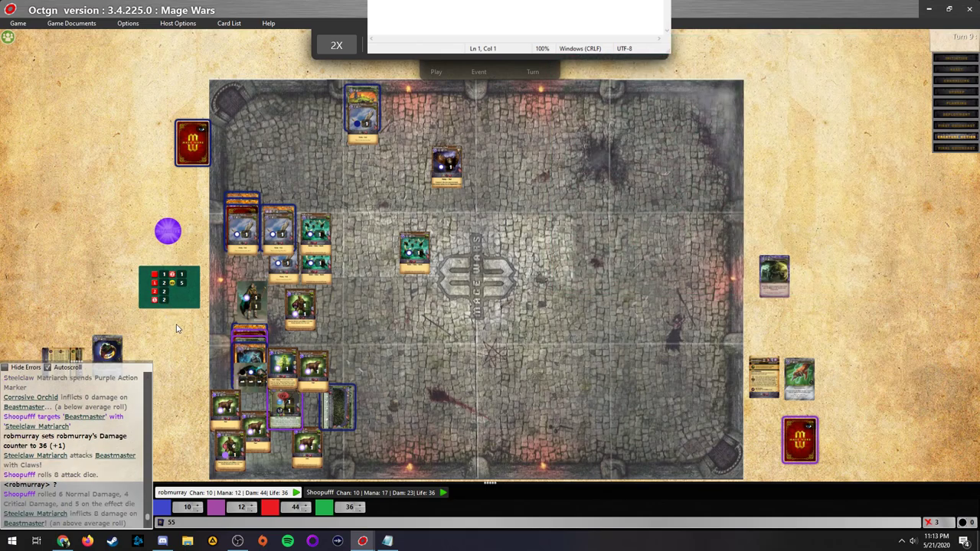
# - Type 'HA' into the chat box as a post-game message
pyautogui.write('HA')
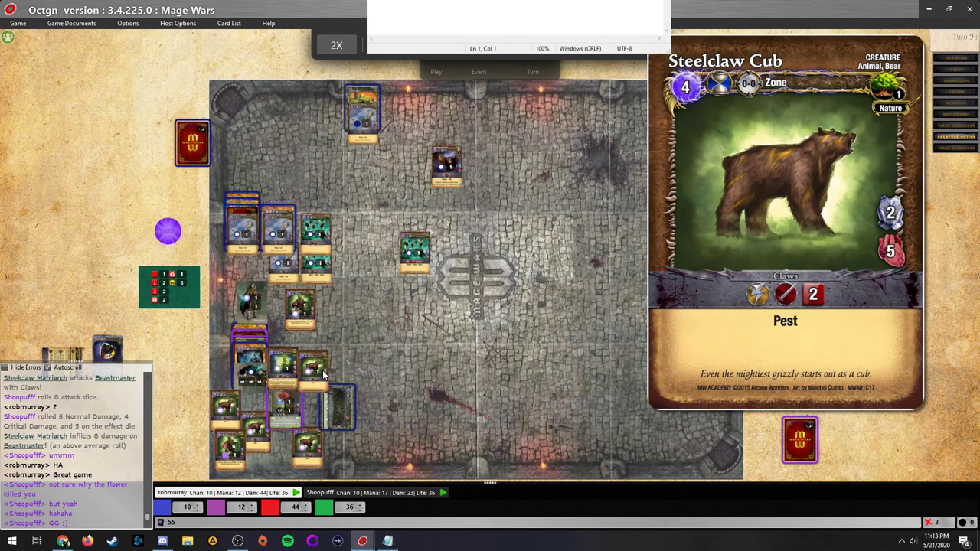
pyautogui.moveTo(303, 401)
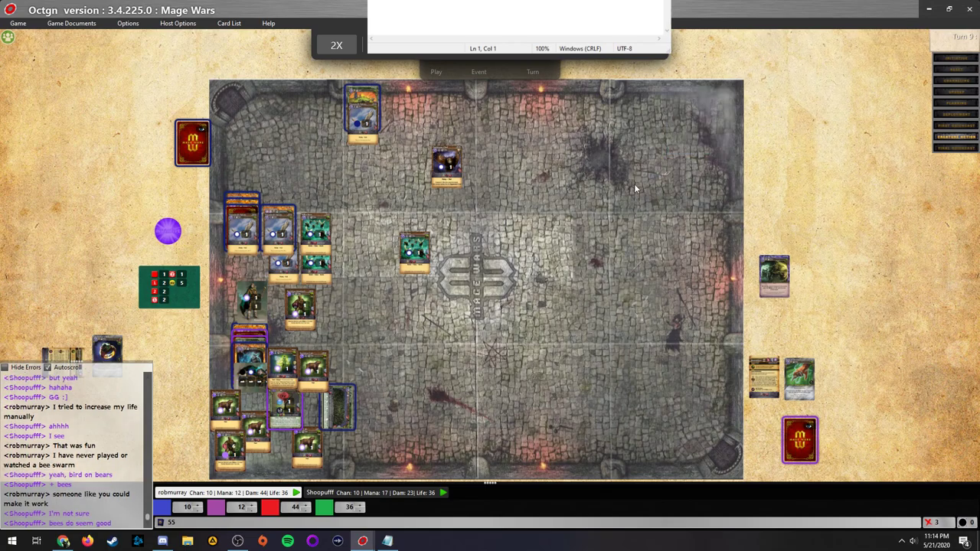
pyautogui.moveTo(454, 492)
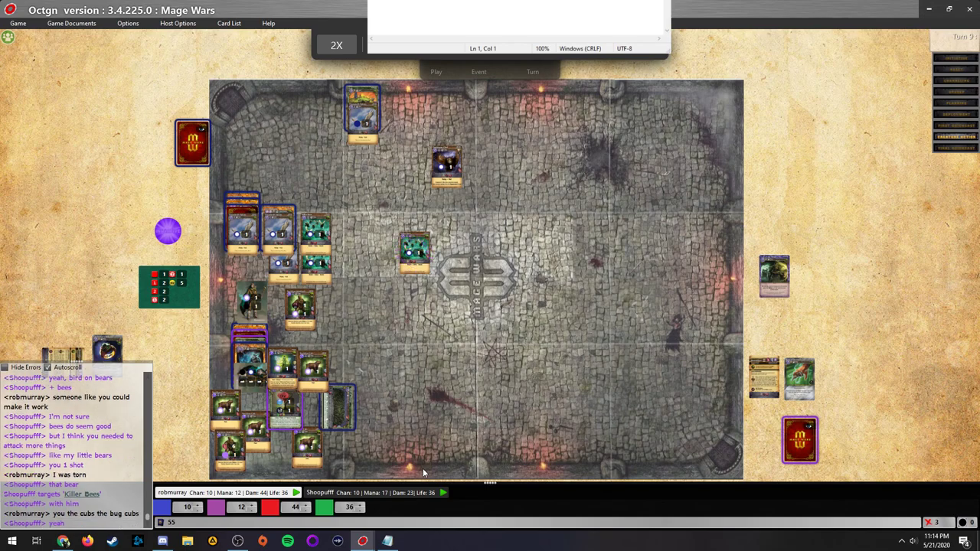
pyautogui.moveTo(437, 342)
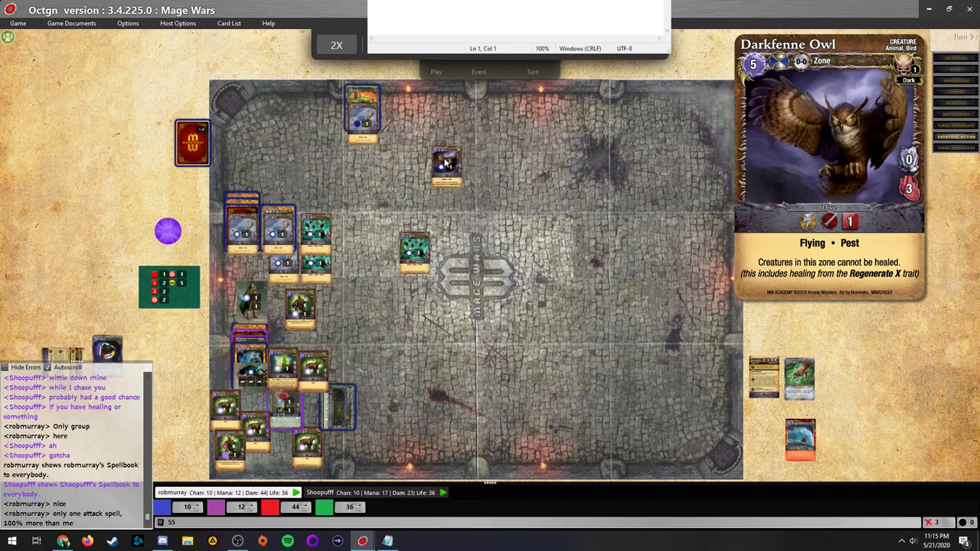
# - Scroll through the chat log discussing the match
pyautogui.scroll(-3)
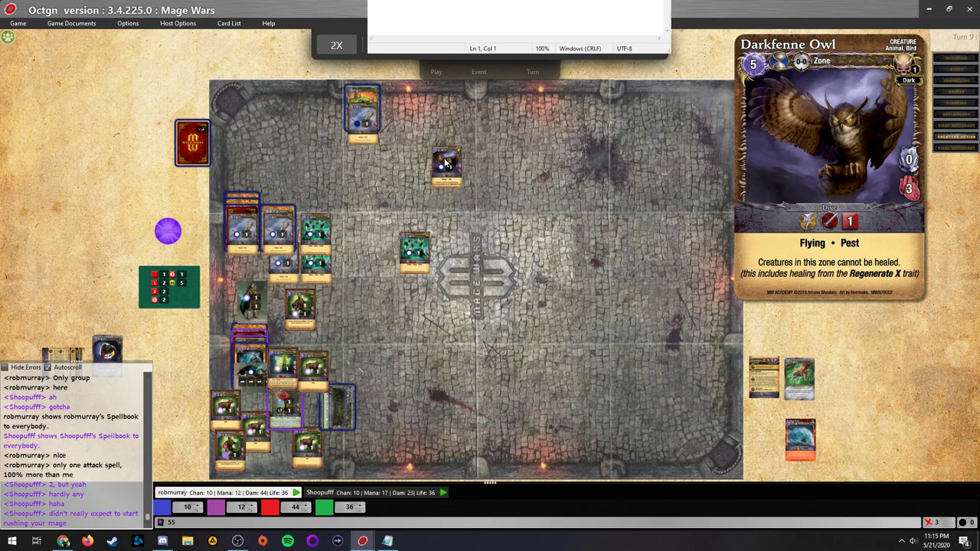
pyautogui.scroll(-3)
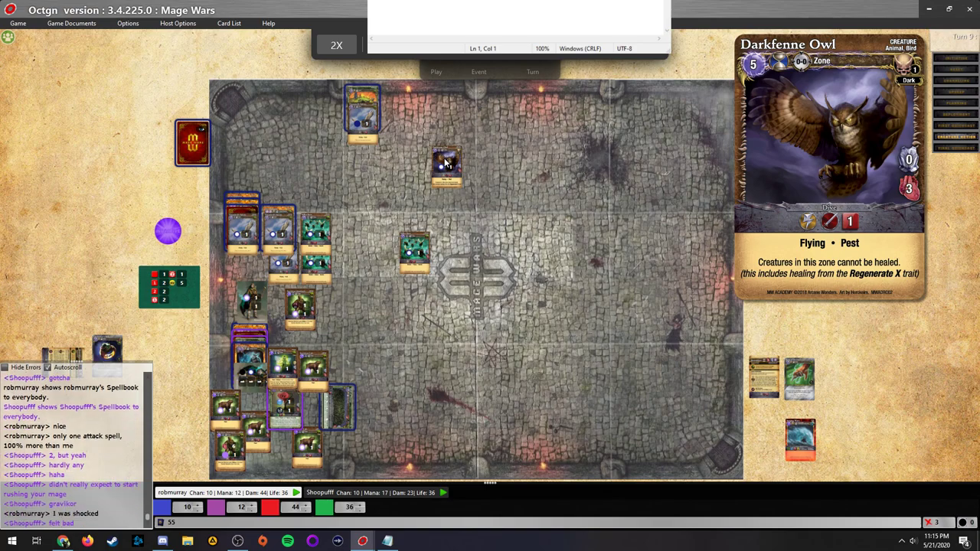
pyautogui.scroll(-3)
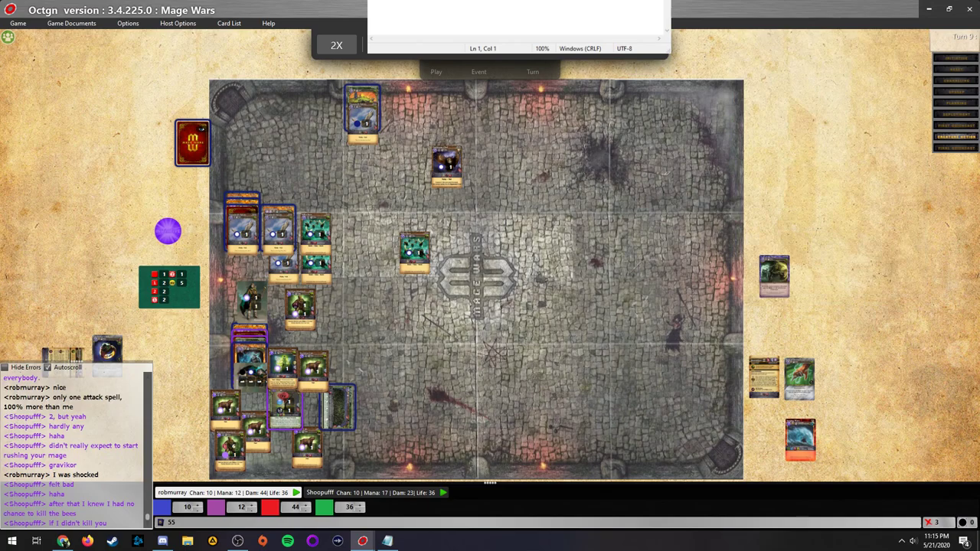
pyautogui.scroll(-3)
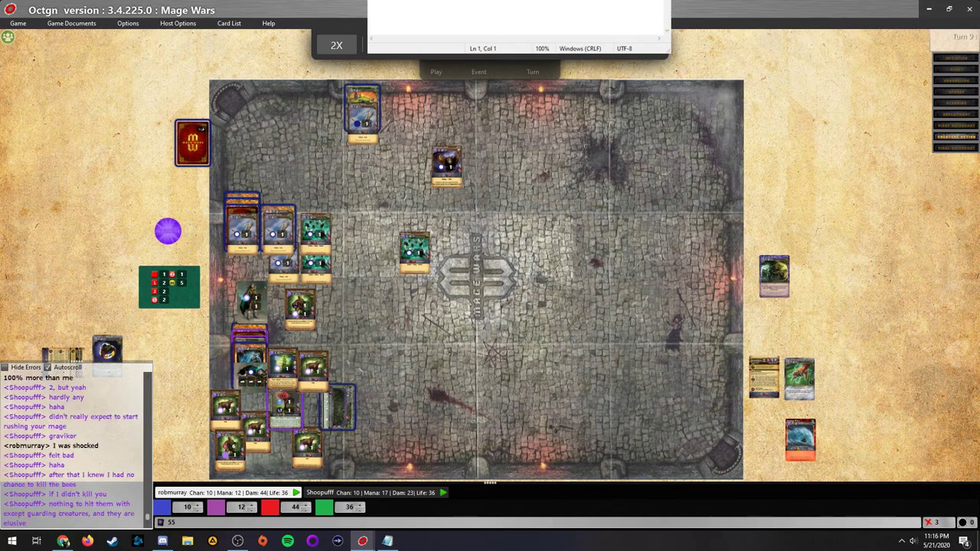